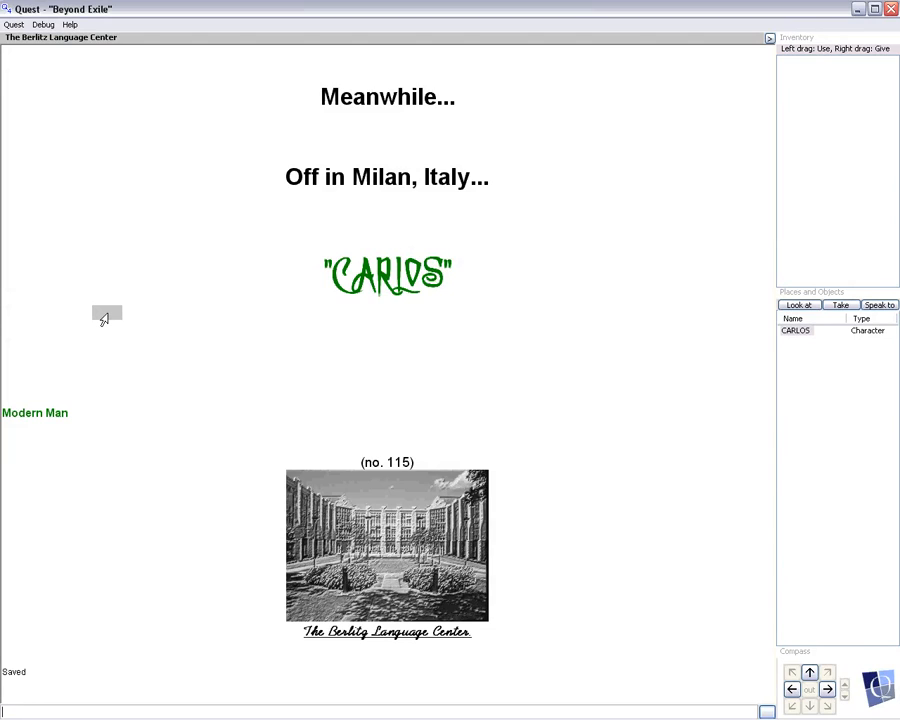
pyautogui.moveTo(58, 422)
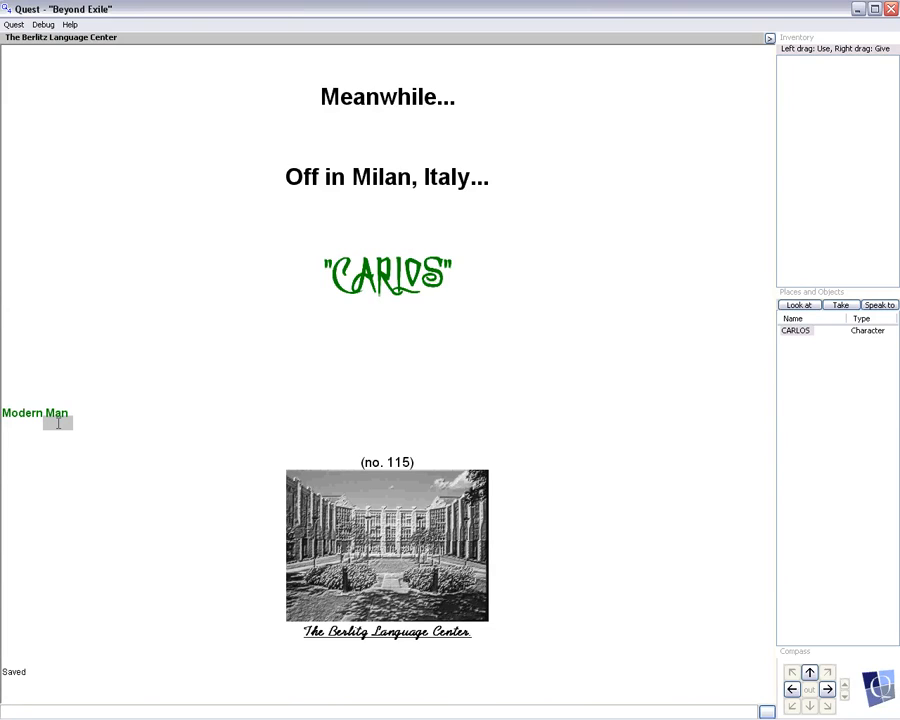
pyautogui.moveTo(340, 464)
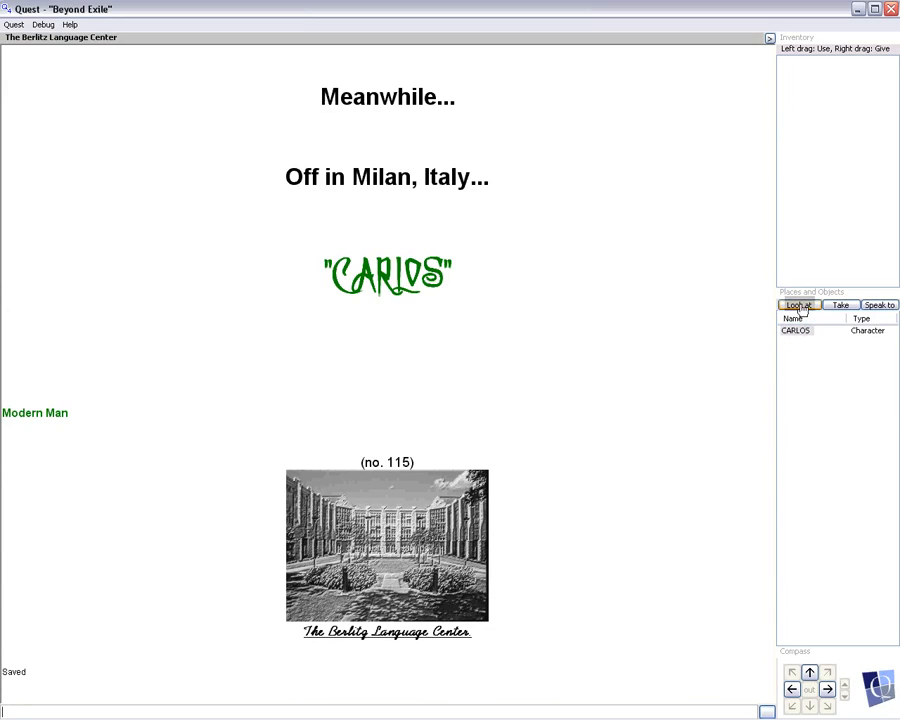
# Look at Carlos, then look at the writing tablet to begin his 'New Man' manifesto poem.
pyautogui.click(798, 304)
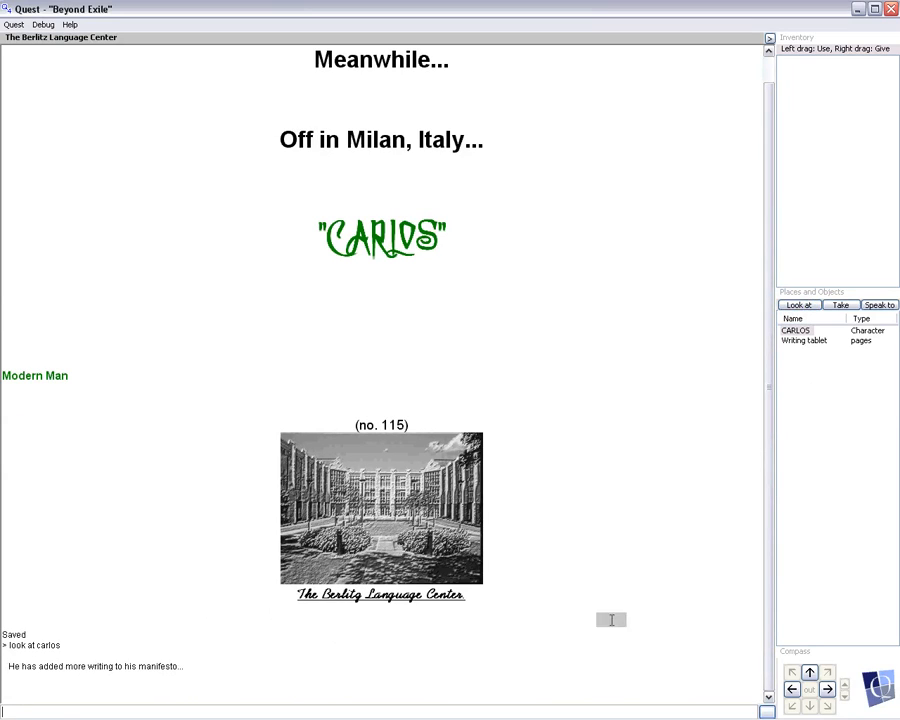
pyautogui.moveTo(810, 340)
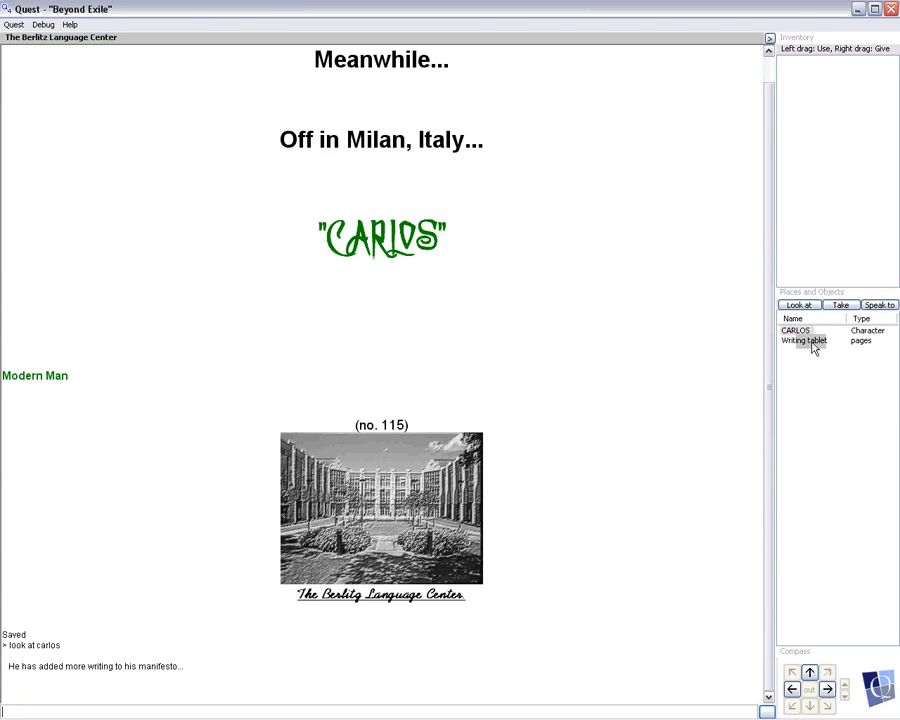
pyautogui.click(804, 340)
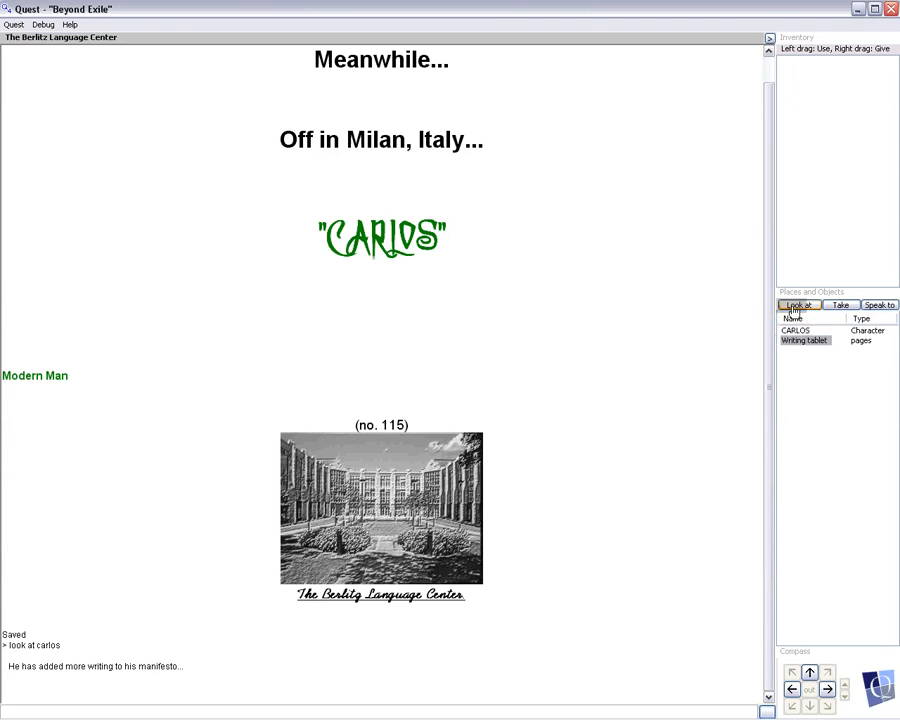
pyautogui.click(804, 340)
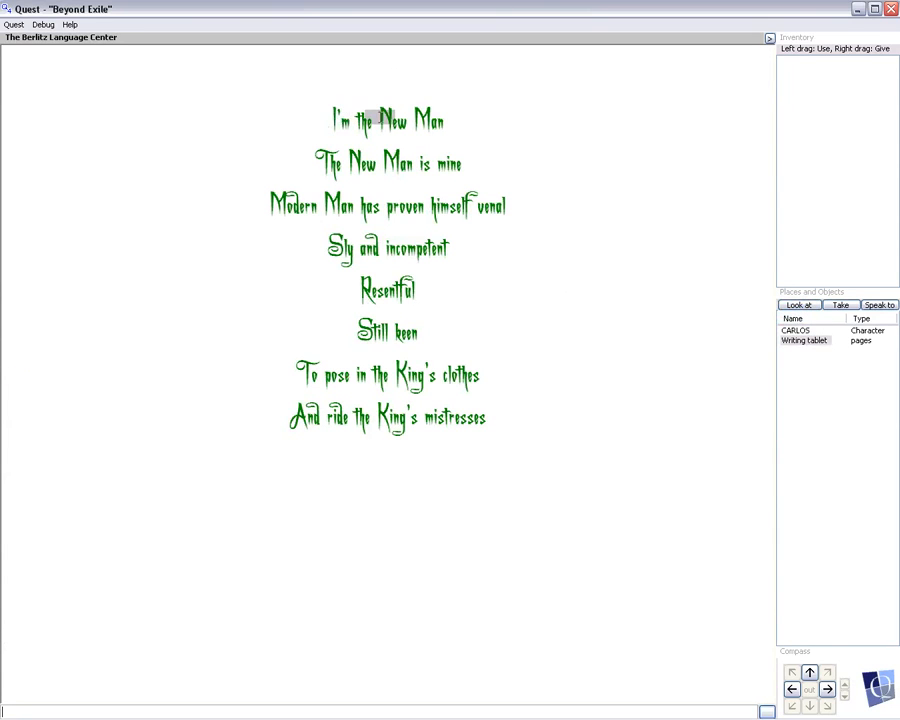
pyautogui.moveTo(396, 178)
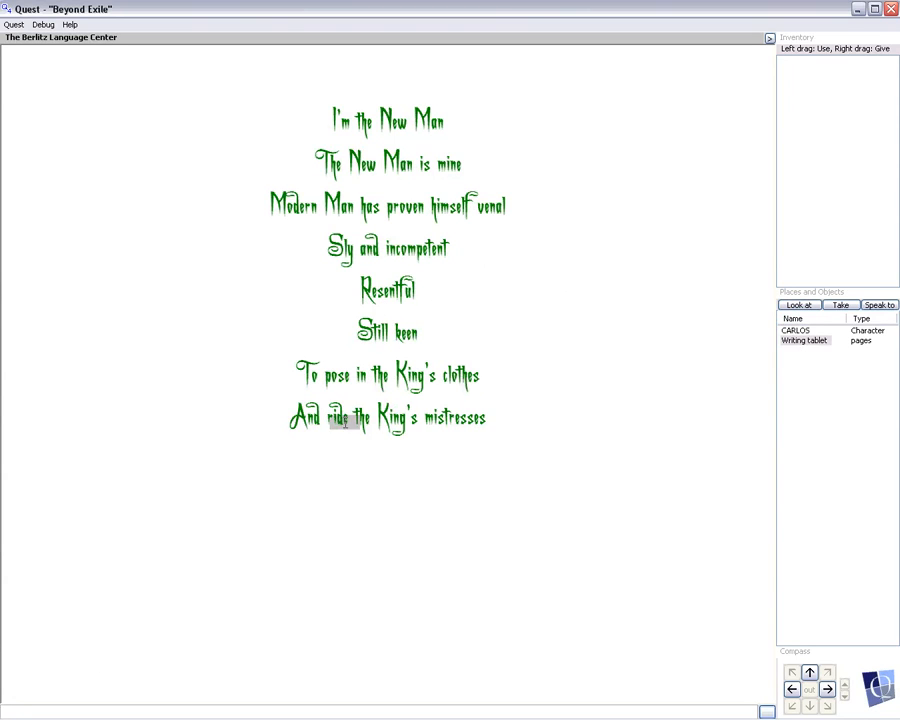
# Advance the manifesto to the 'Modern Man' poem page.
pyautogui.click(796, 330)
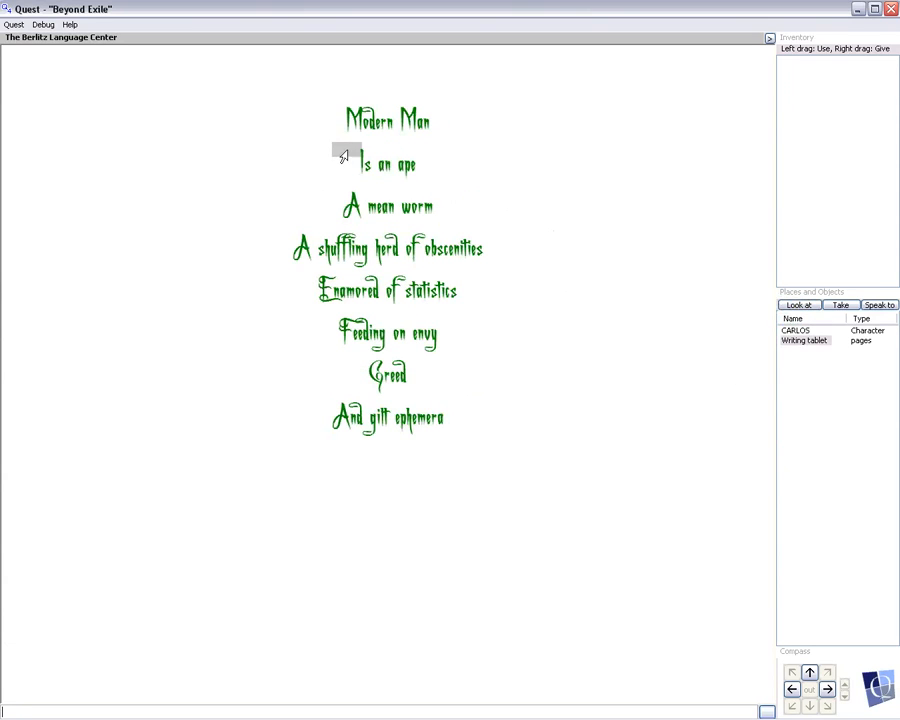
pyautogui.moveTo(280, 250)
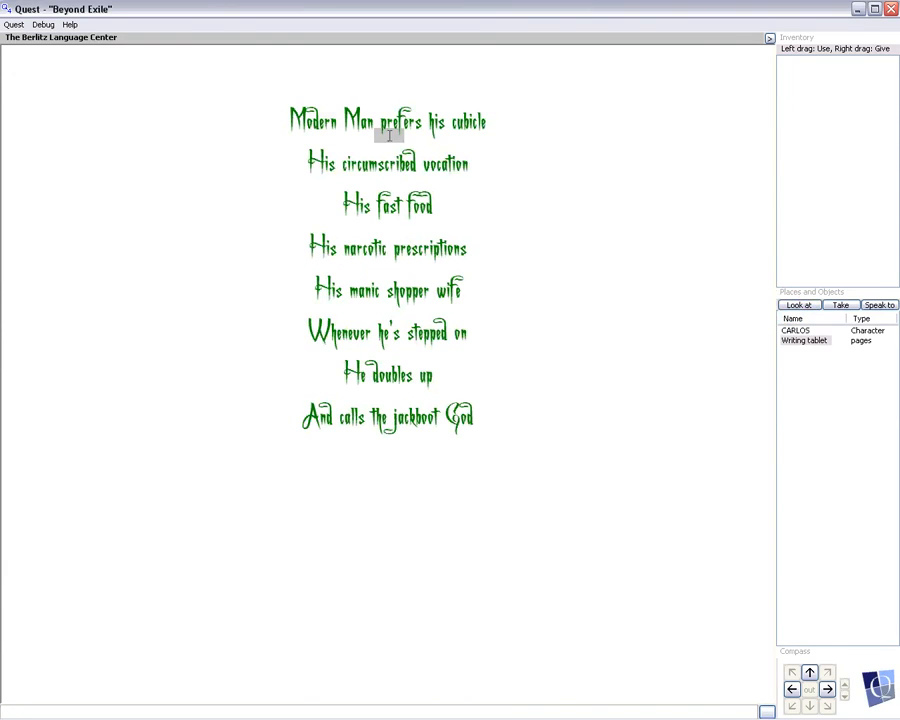
pyautogui.moveTo(290, 184)
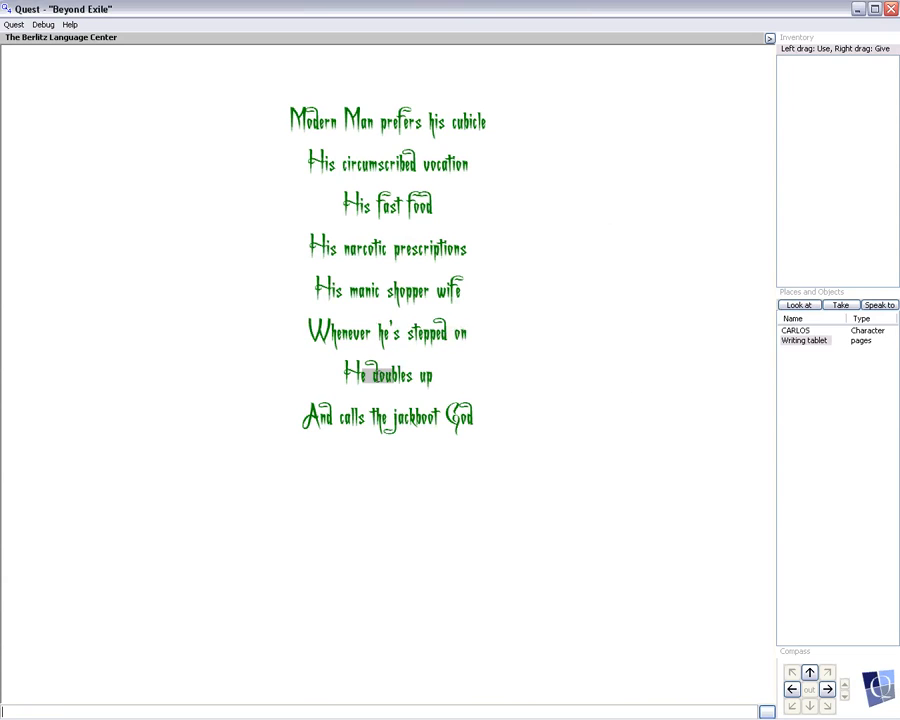
pyautogui.moveTo(438, 420)
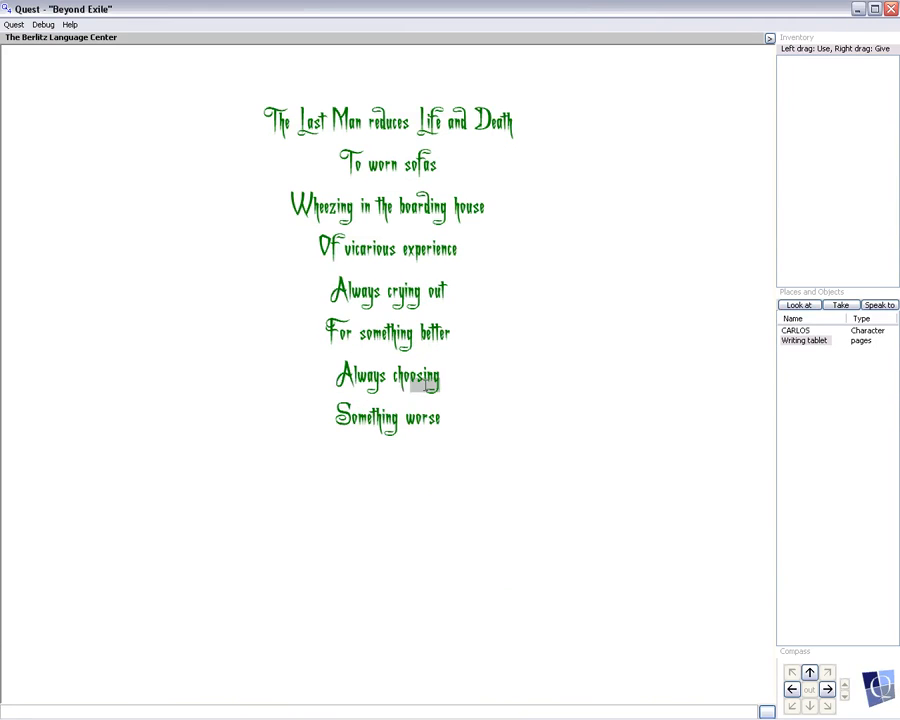
pyautogui.moveTo(520, 424)
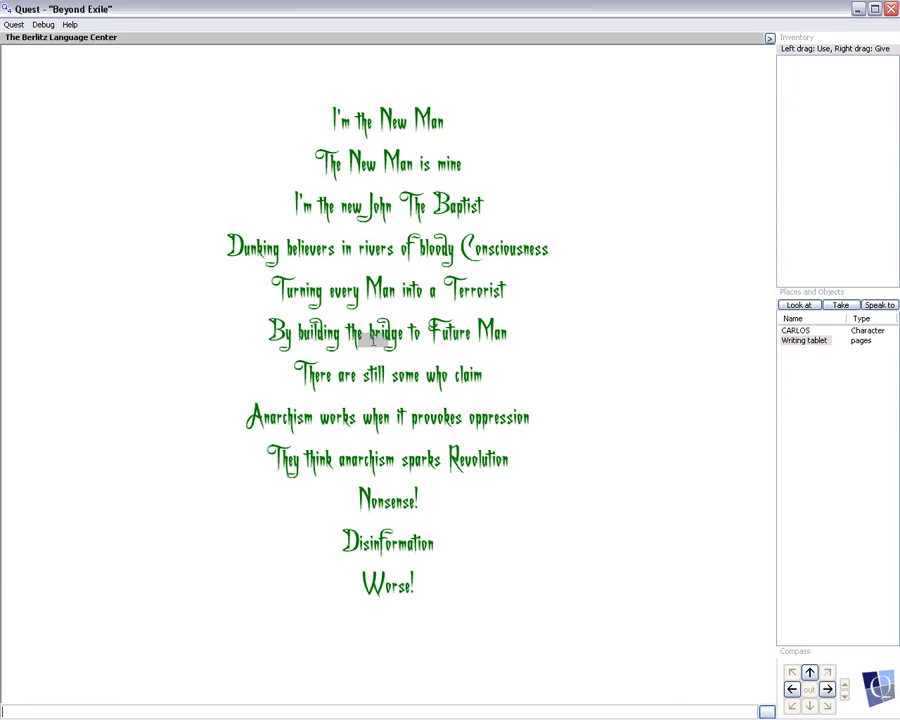
pyautogui.moveTo(396, 356)
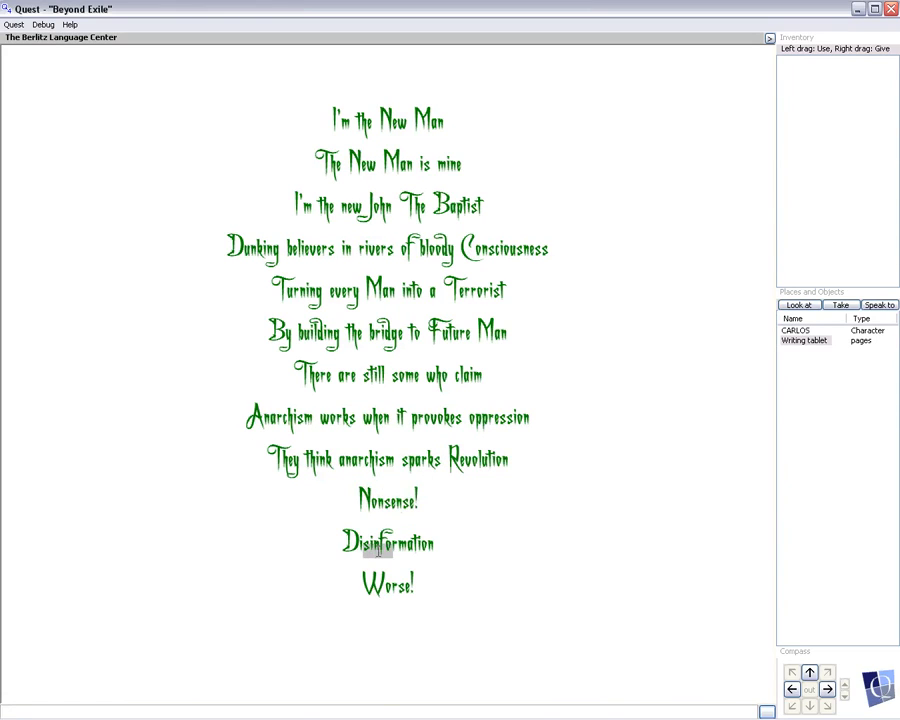
# Advance through the John the Baptist and Apparatus pages to 'I was a happy child in Caracas'.
pyautogui.click(796, 332)
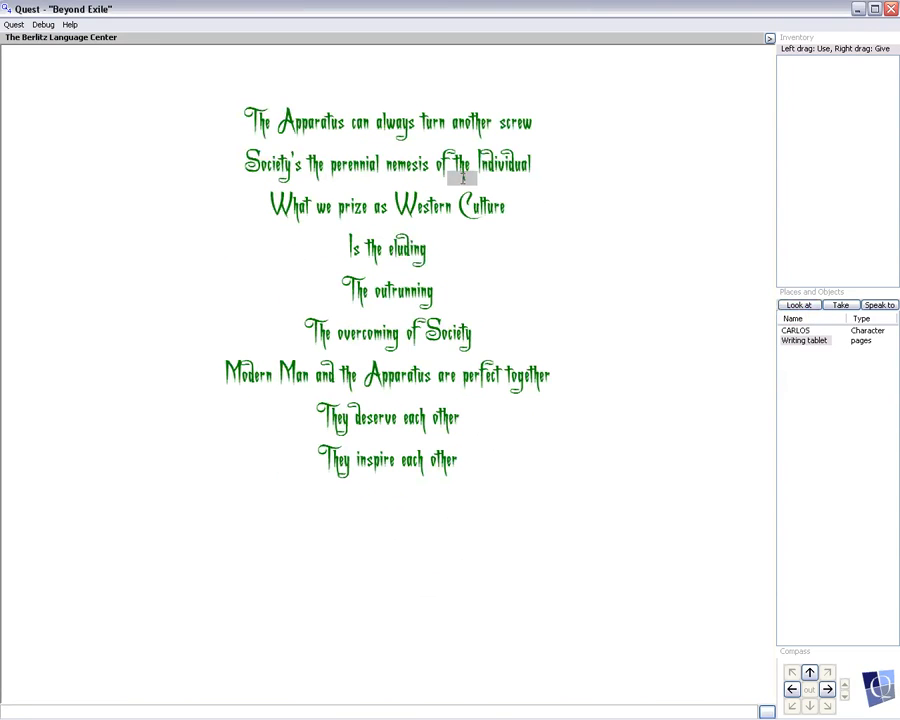
pyautogui.moveTo(436, 148)
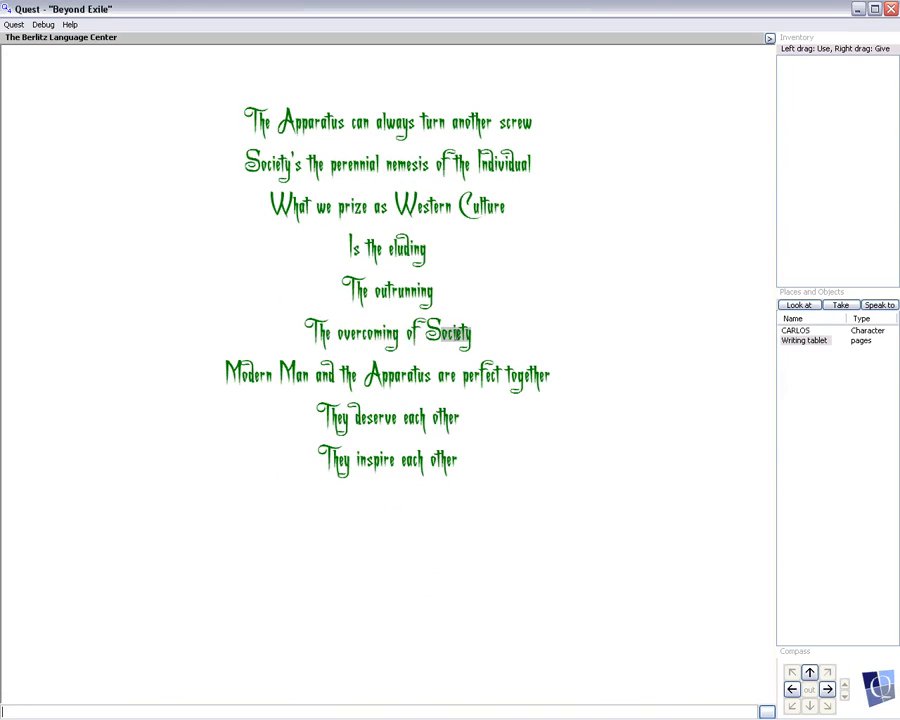
pyautogui.moveTo(368, 378)
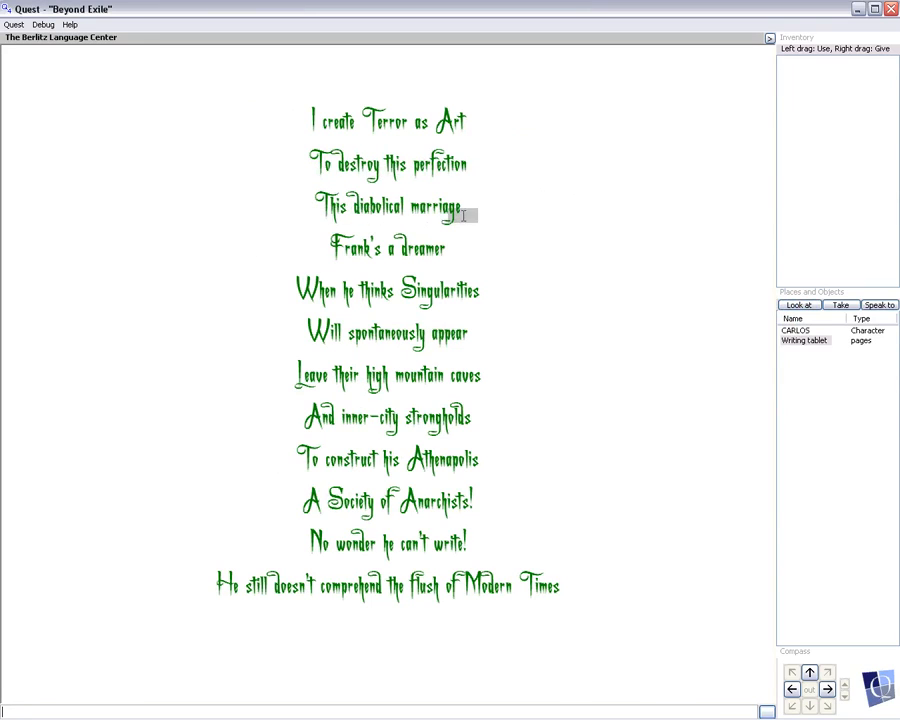
pyautogui.moveTo(430, 256)
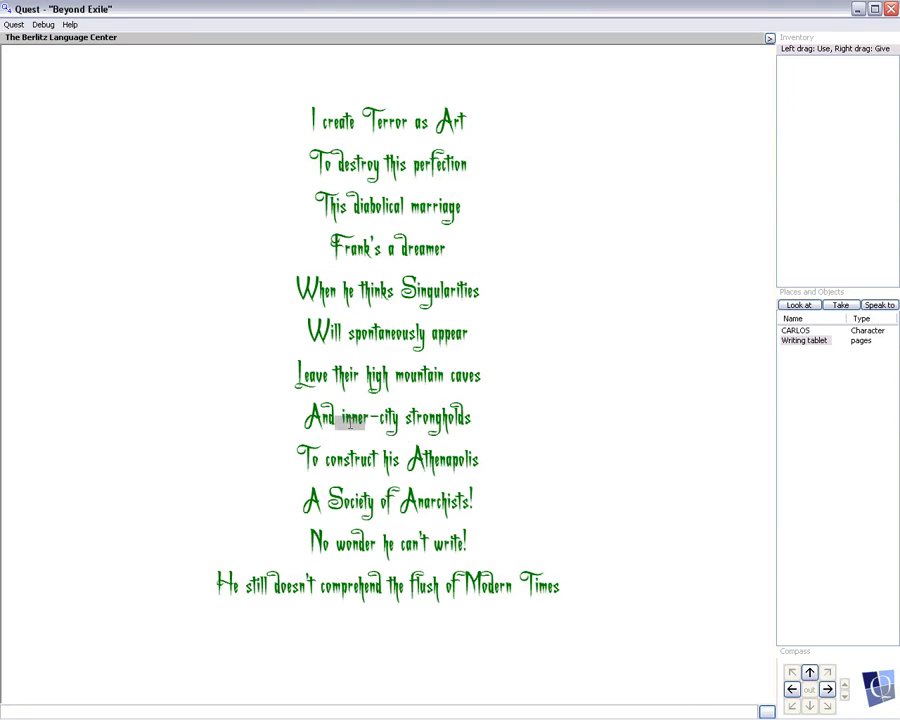
pyautogui.moveTo(388, 496)
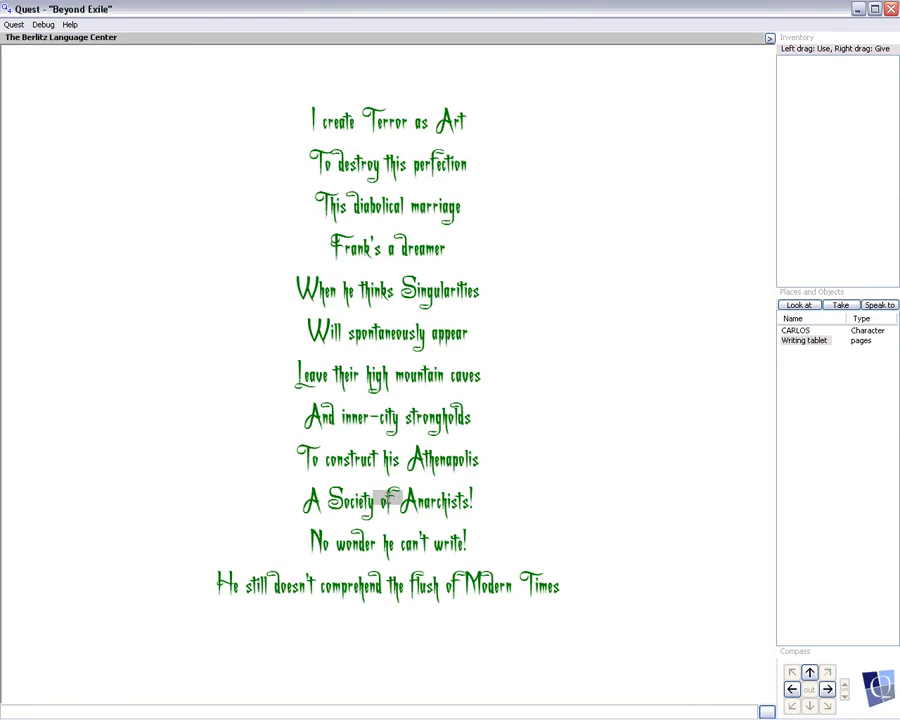
pyautogui.moveTo(450, 504)
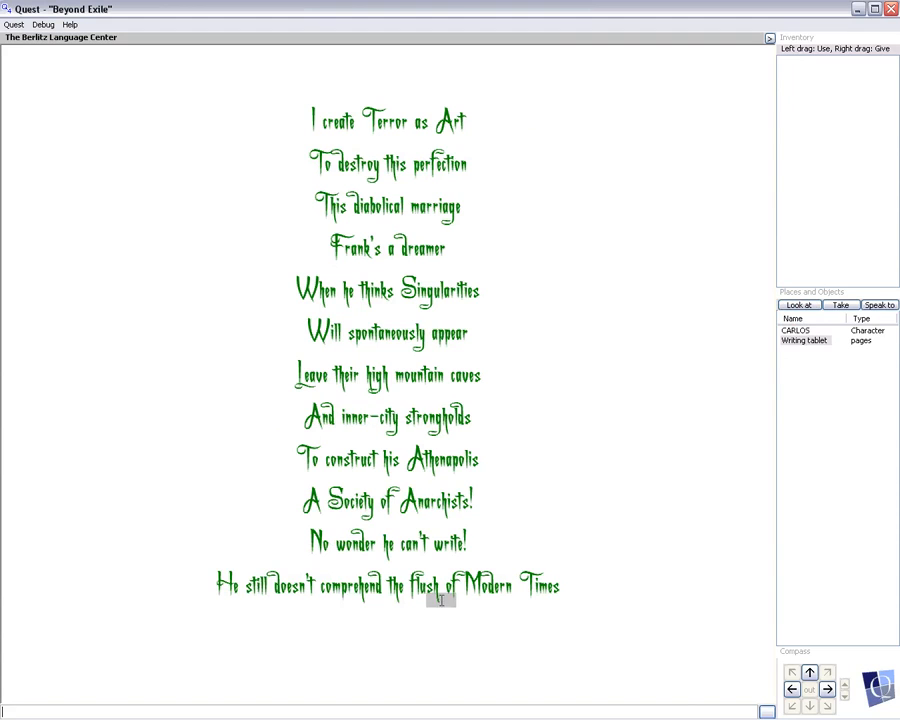
pyautogui.click(800, 304)
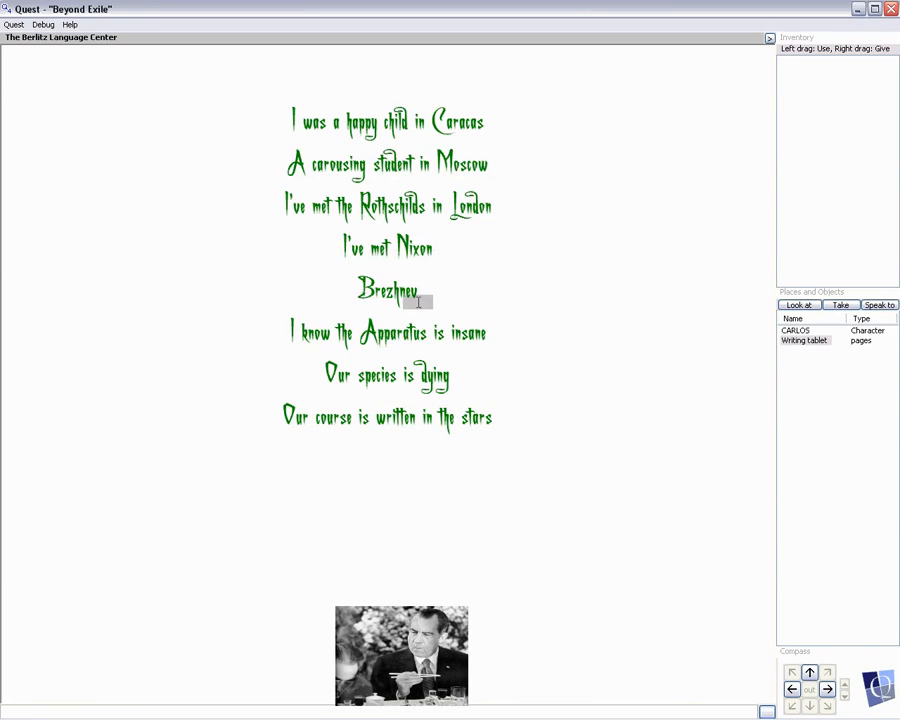
pyautogui.moveTo(456, 348)
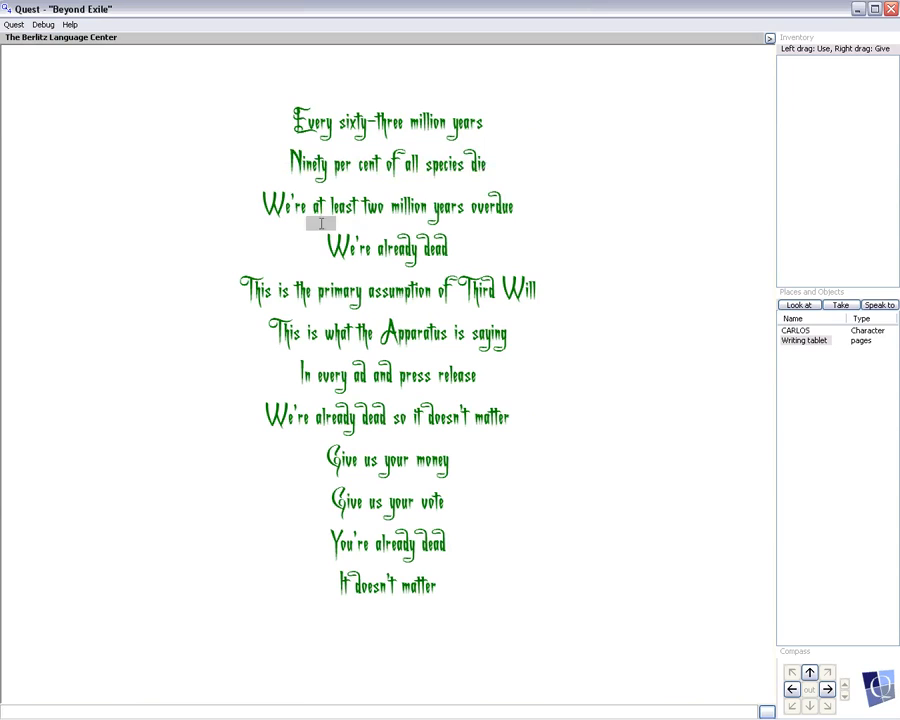
pyautogui.moveTo(458, 216)
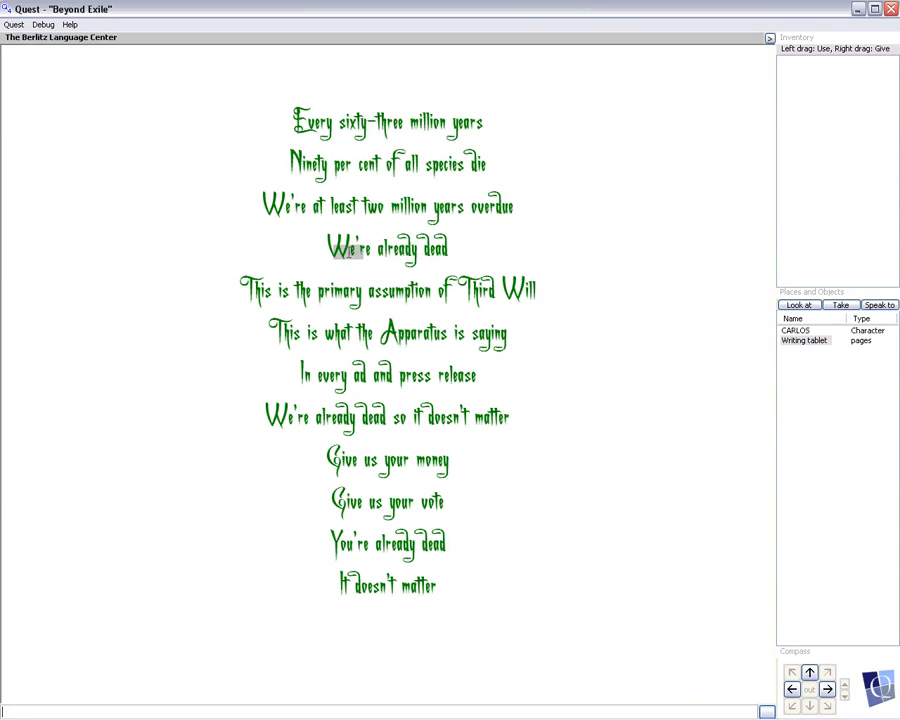
pyautogui.moveTo(350, 296)
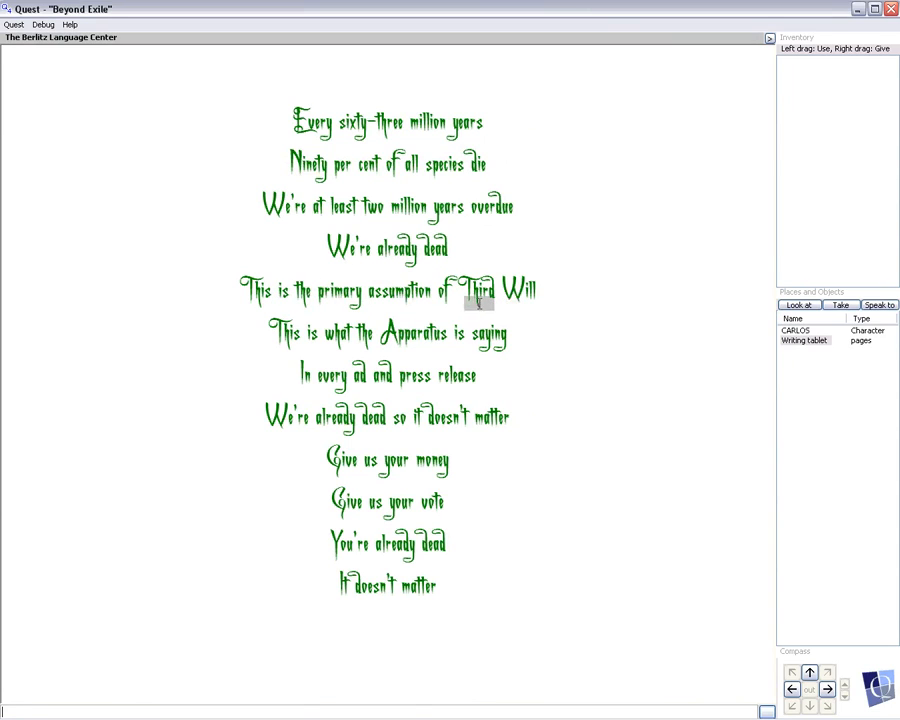
pyautogui.moveTo(412, 388)
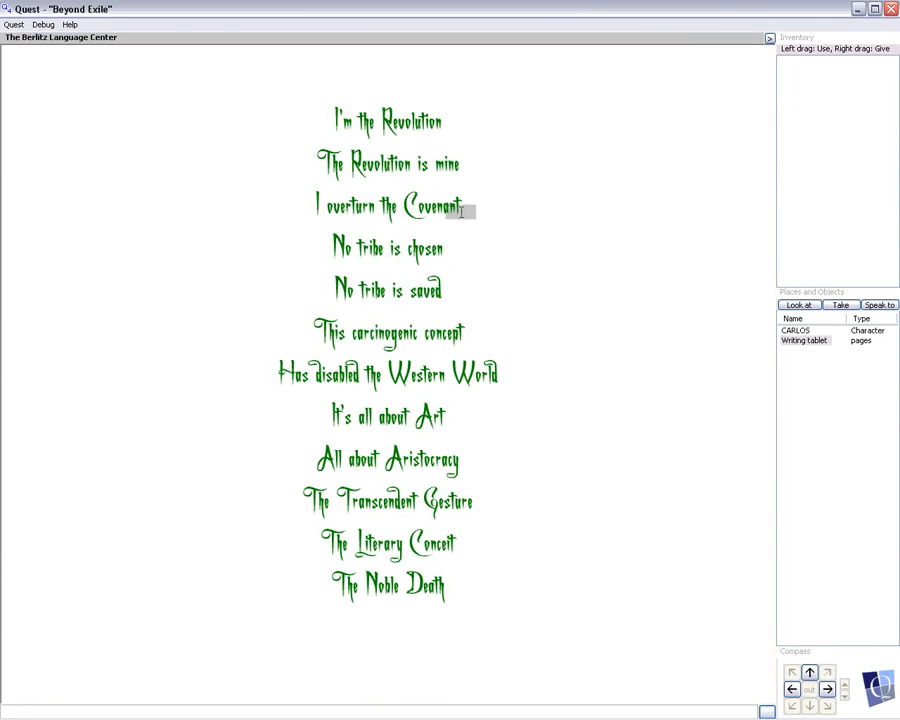
pyautogui.moveTo(436, 276)
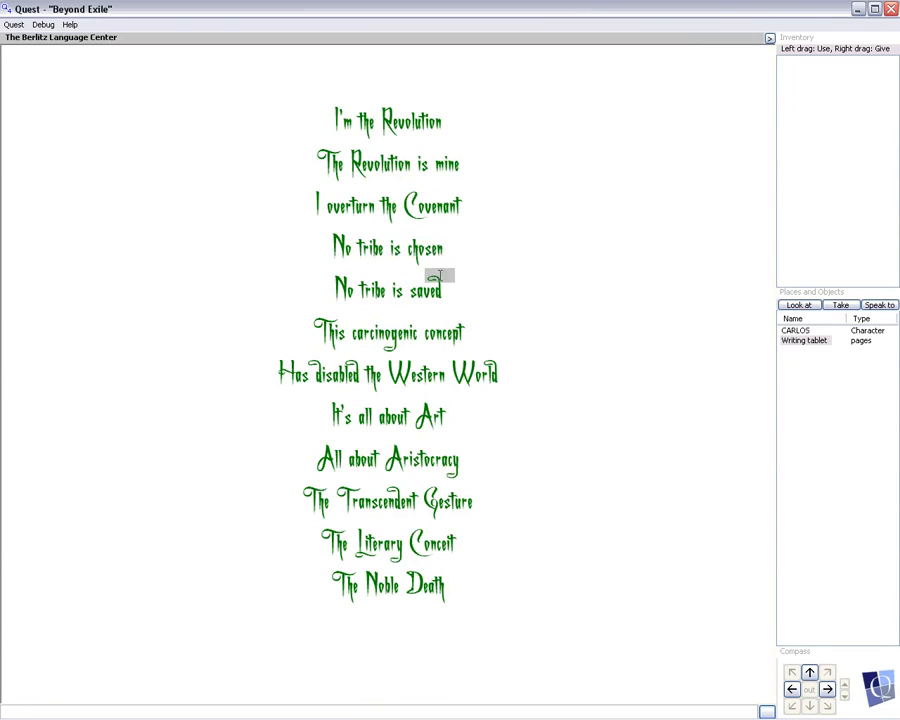
pyautogui.moveTo(372, 360)
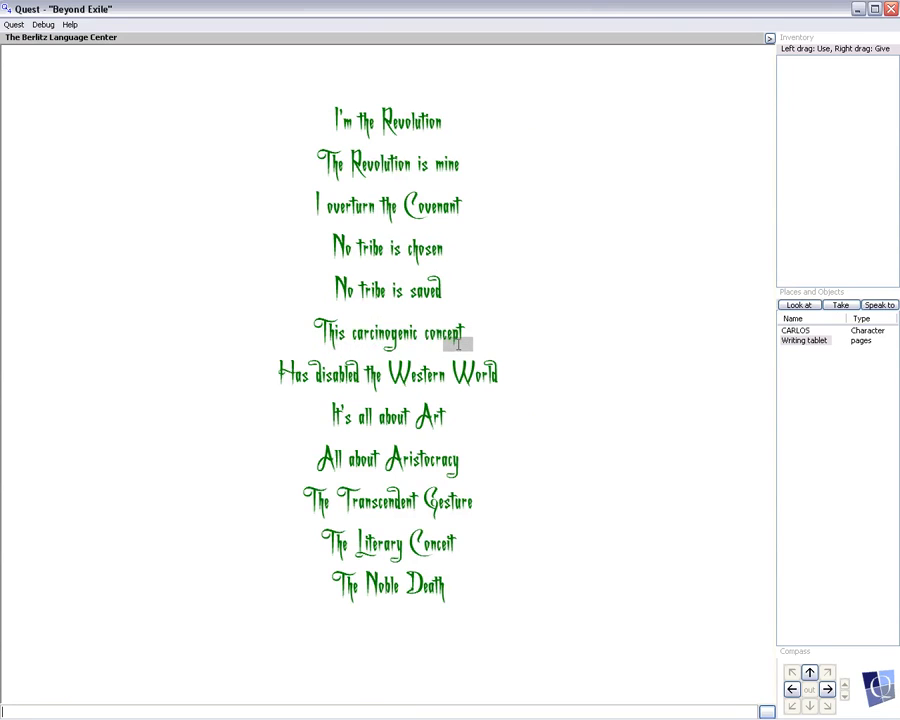
pyautogui.moveTo(484, 392)
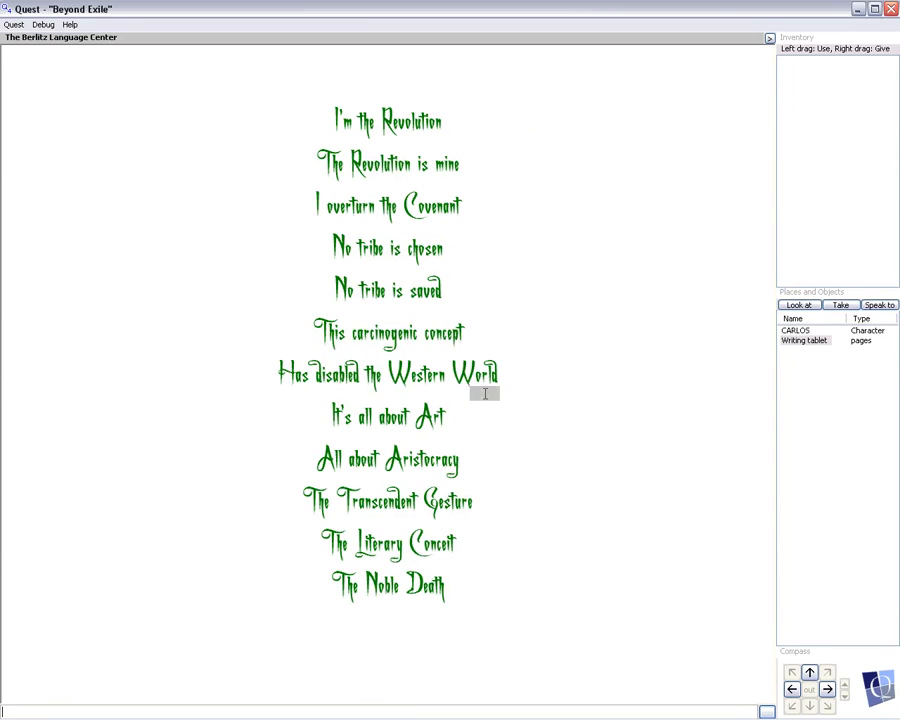
pyautogui.moveTo(400, 430)
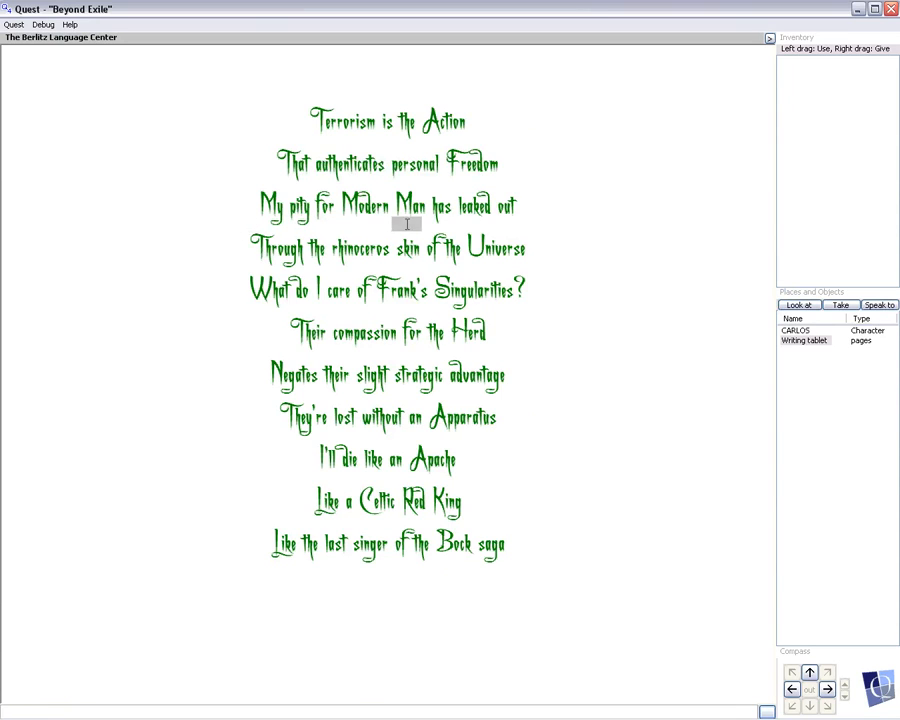
pyautogui.moveTo(368, 258)
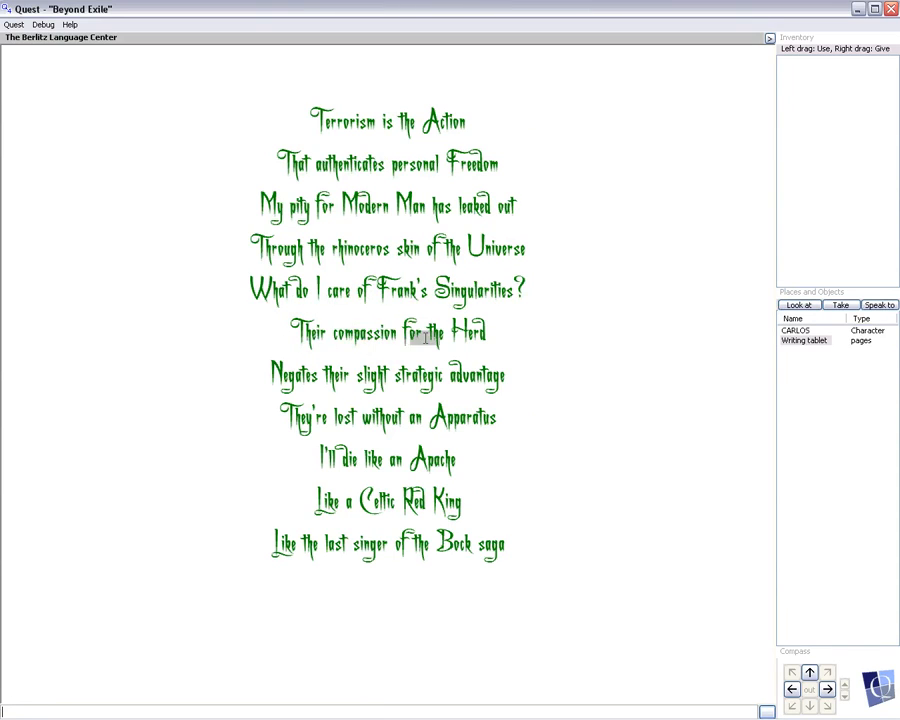
pyautogui.moveTo(348, 388)
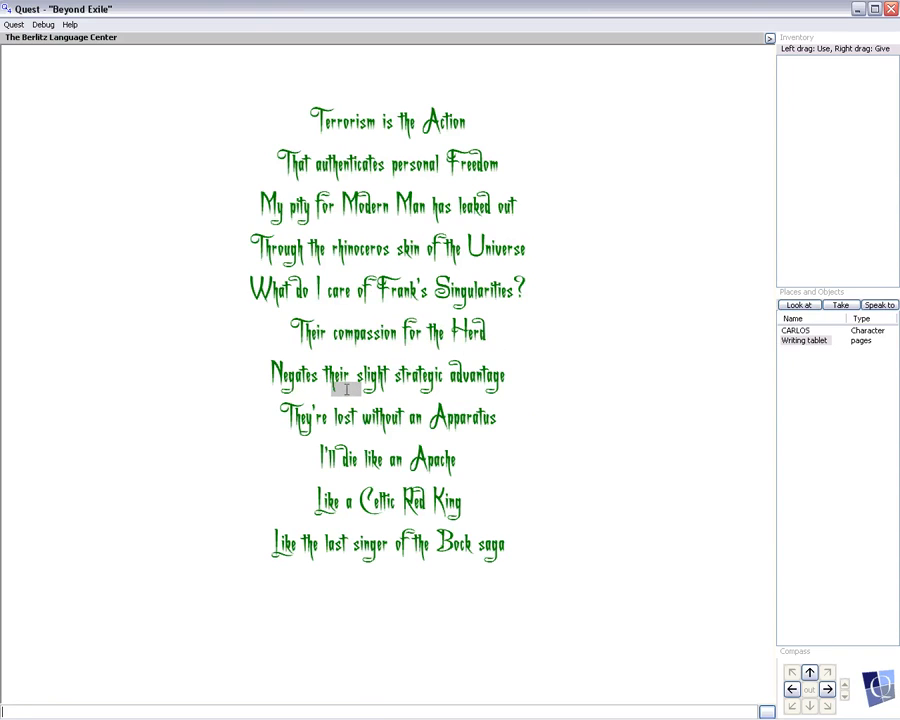
pyautogui.moveTo(356, 432)
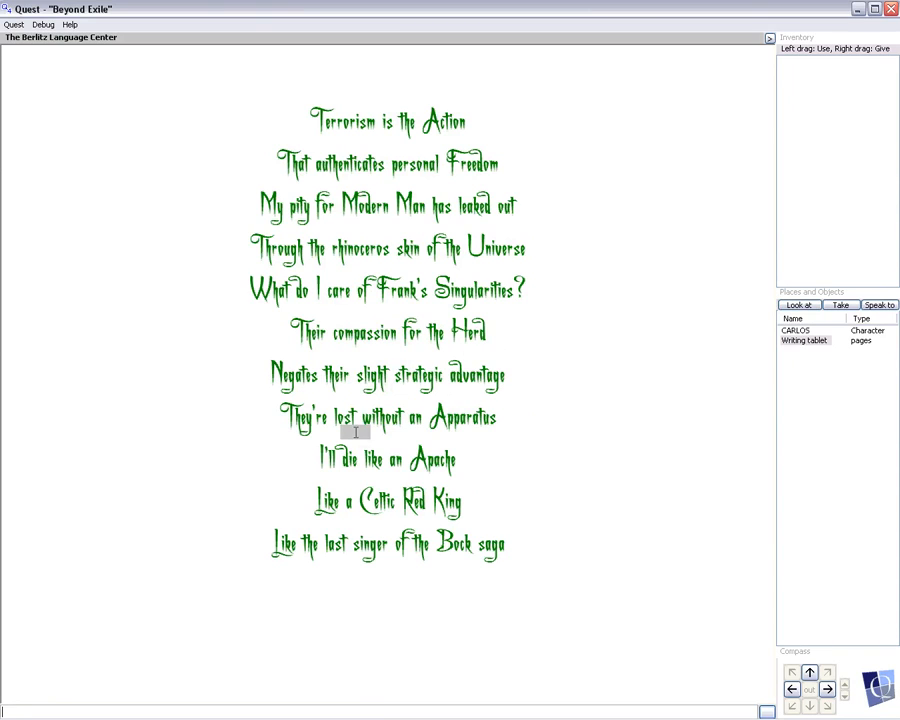
pyautogui.moveTo(490, 456)
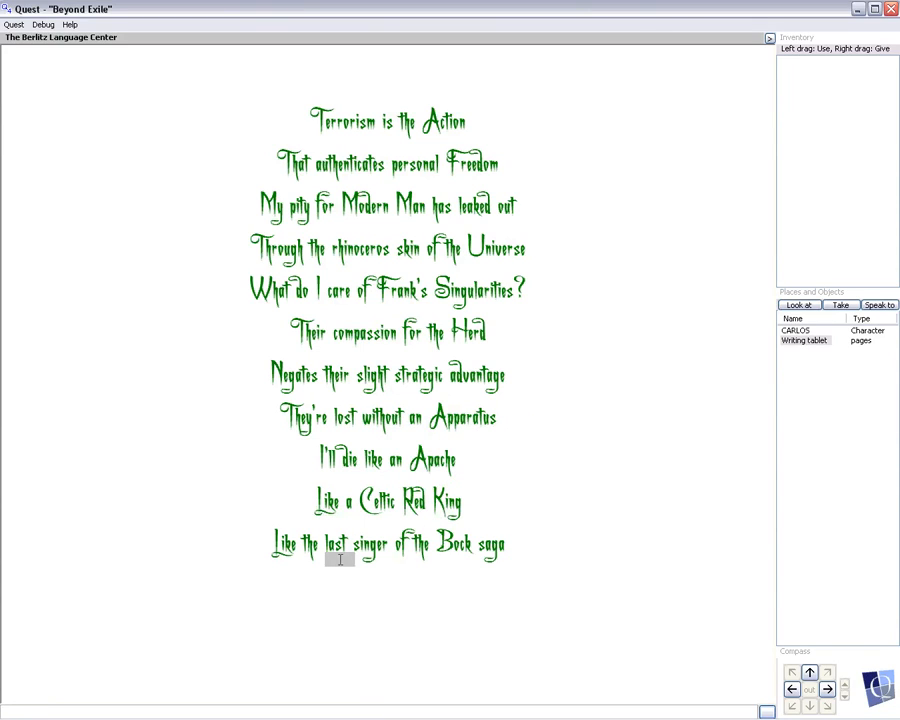
pyautogui.moveTo(504, 556)
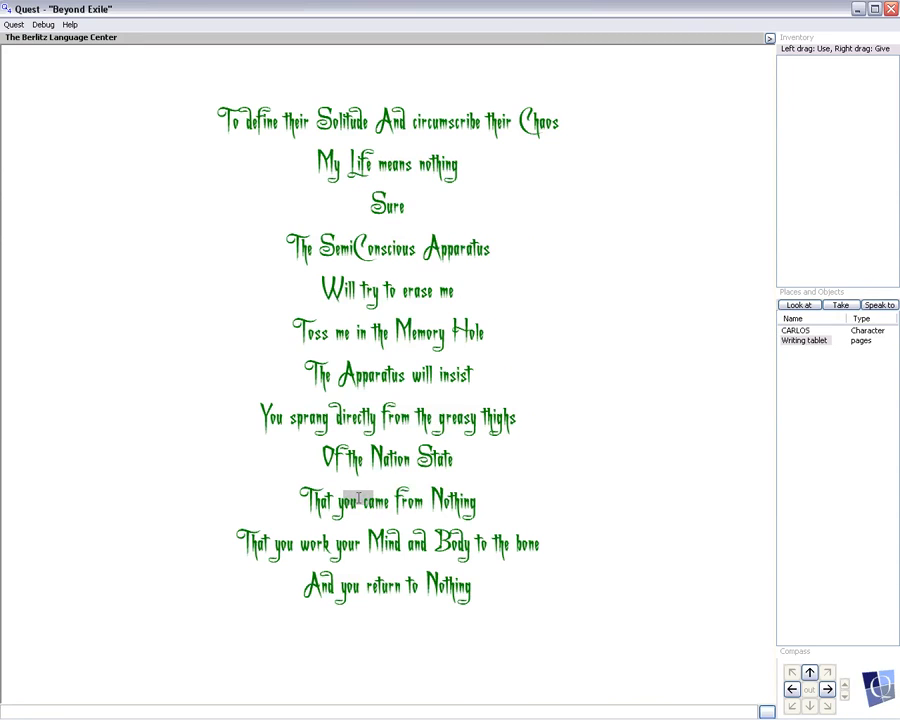
pyautogui.moveTo(440, 556)
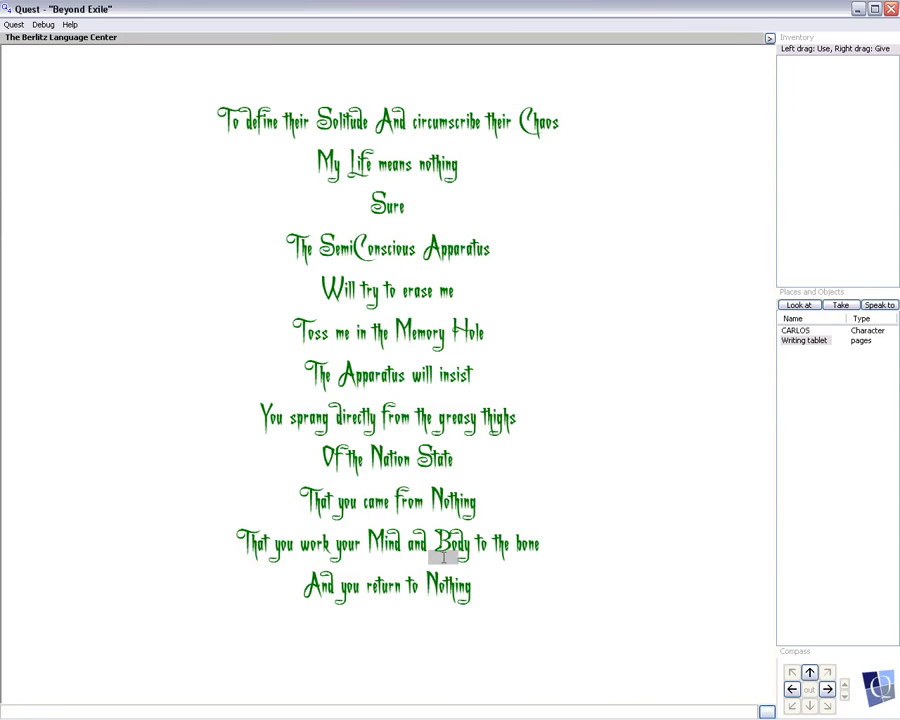
pyautogui.moveTo(384, 596)
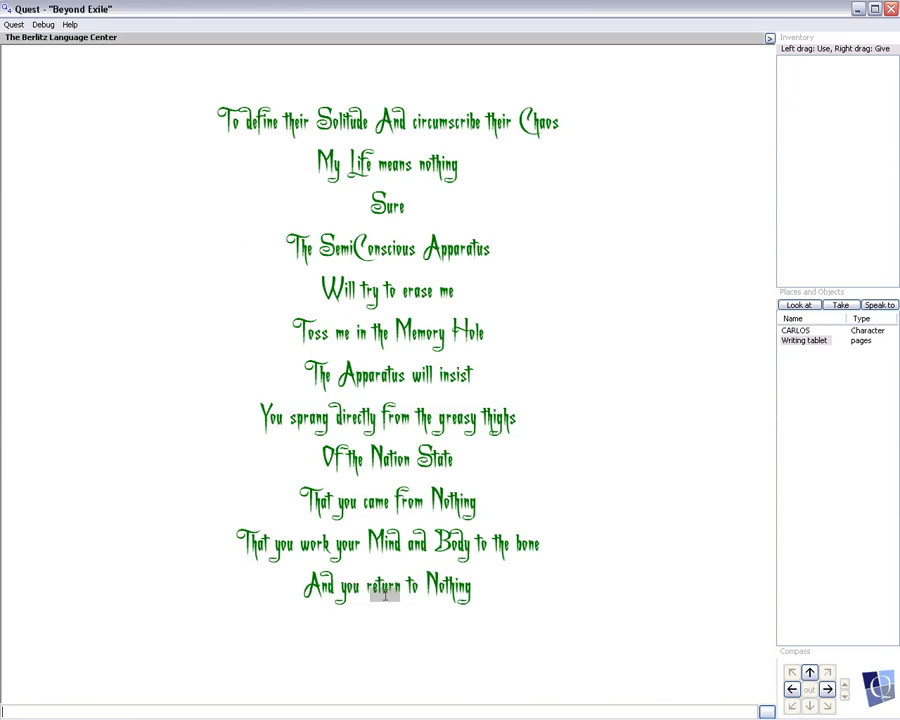
# Advance past the Terrorism pages to the 'high-tech zombie cubicles' page.
pyautogui.click(800, 304)
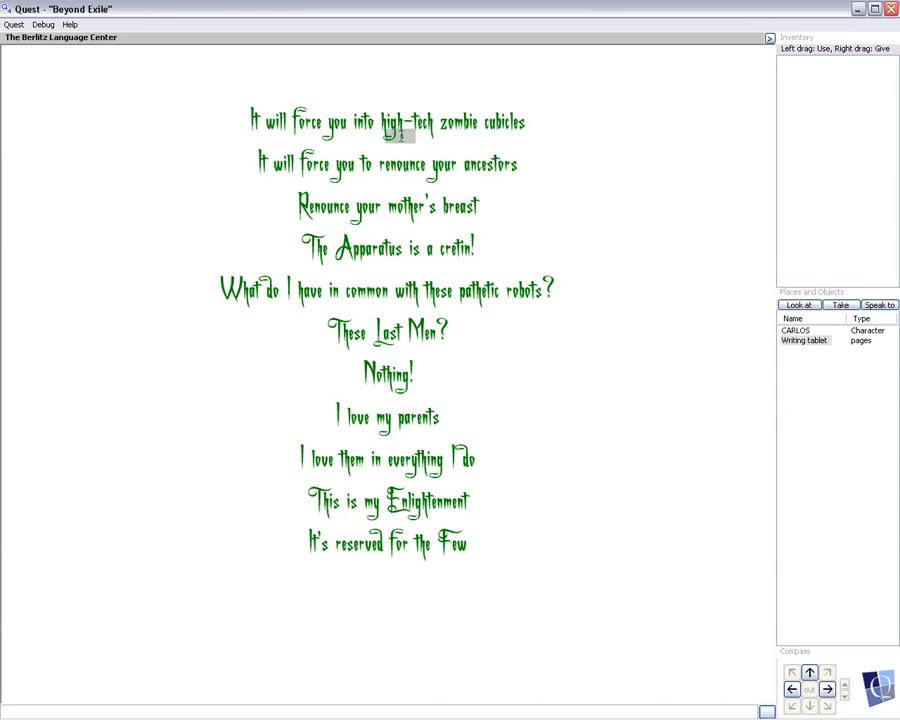
pyautogui.moveTo(250, 184)
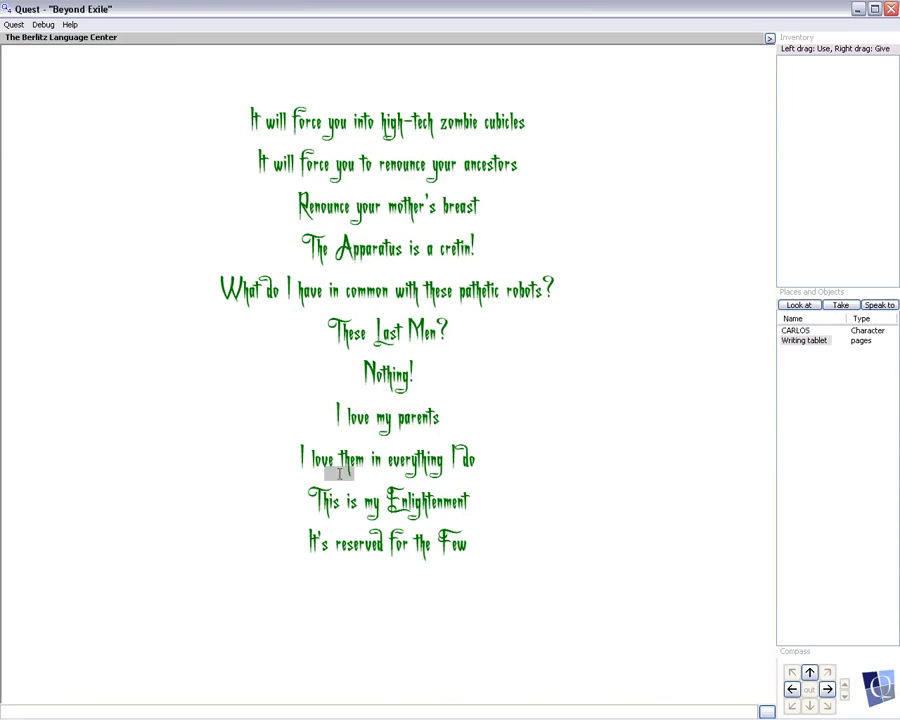
pyautogui.moveTo(344, 520)
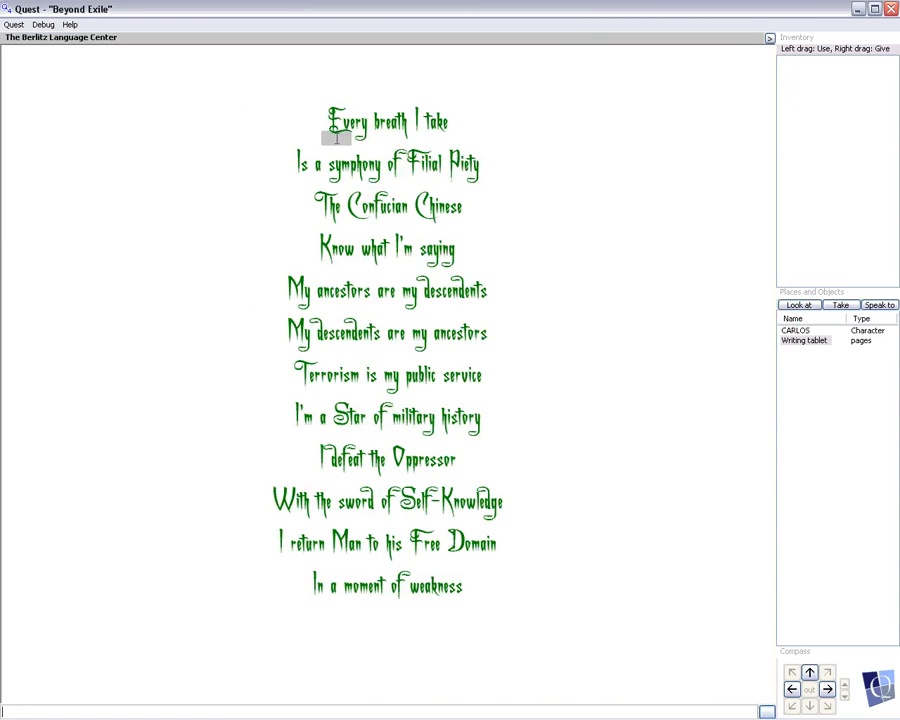
pyautogui.moveTo(396, 180)
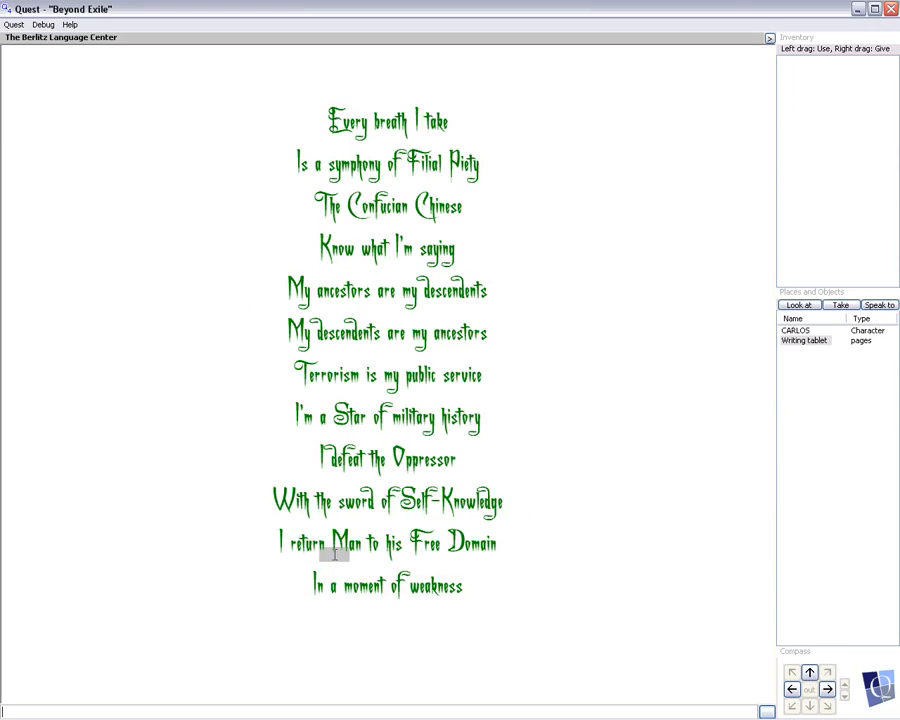
pyautogui.moveTo(362, 576)
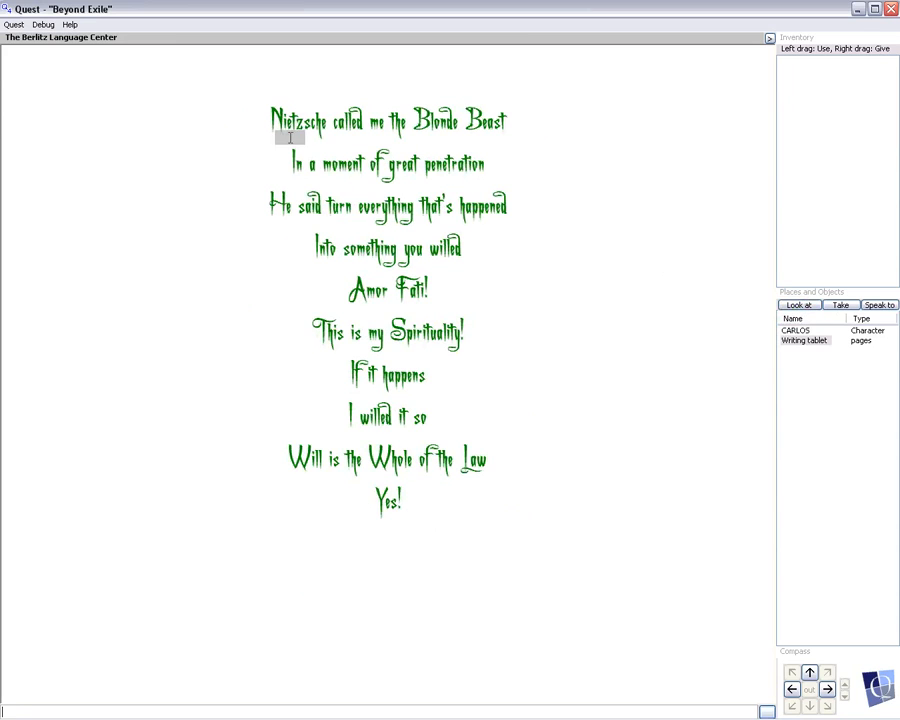
pyautogui.moveTo(464, 144)
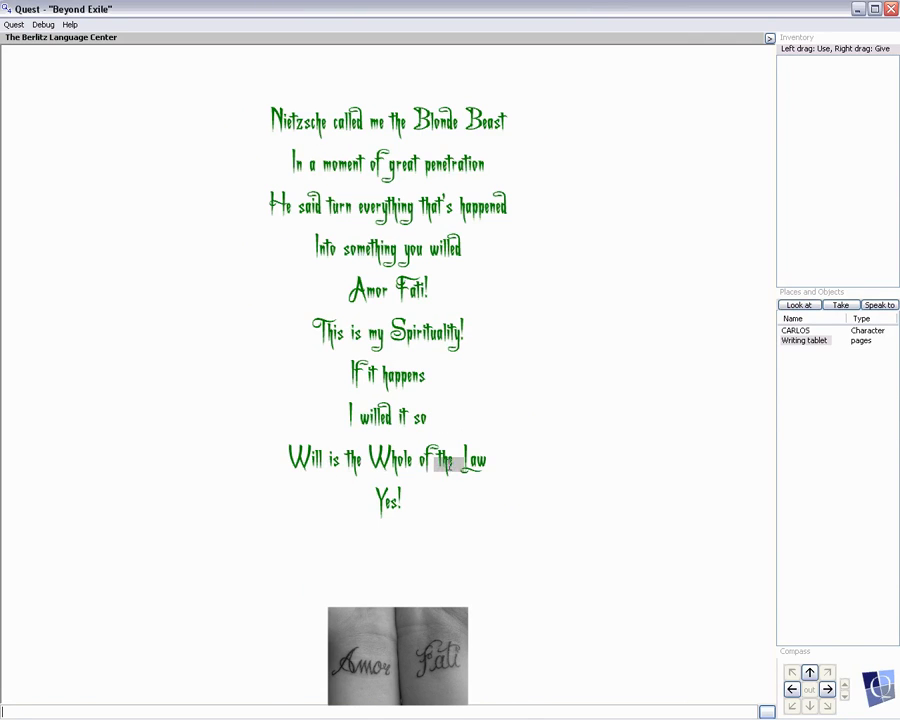
# Move on from the Amor Fati page to the one beginning 'I affirm everything'.
pyautogui.click(798, 304)
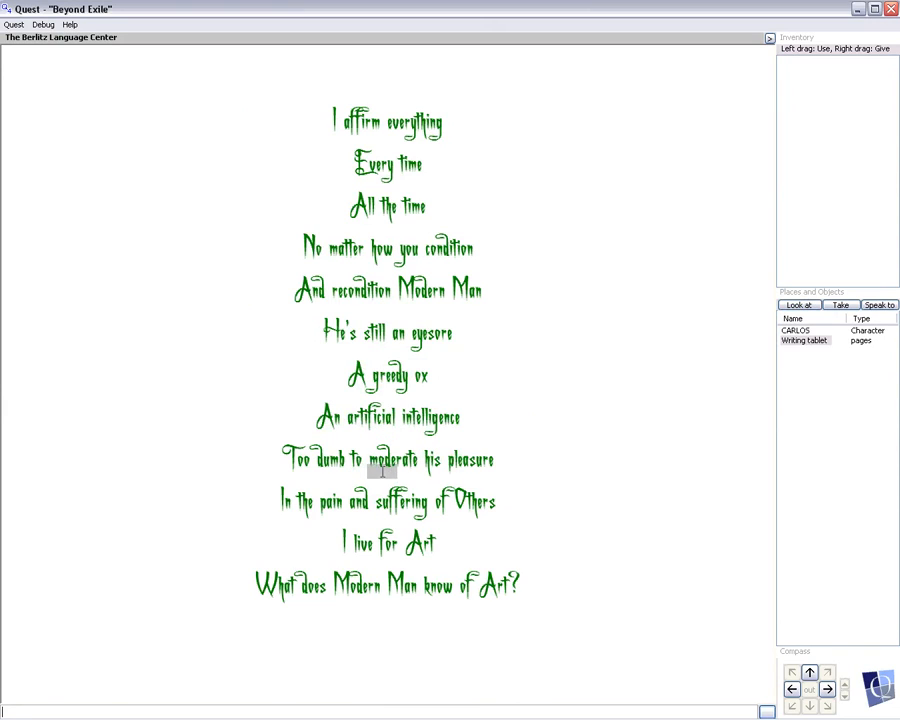
pyautogui.moveTo(380, 504)
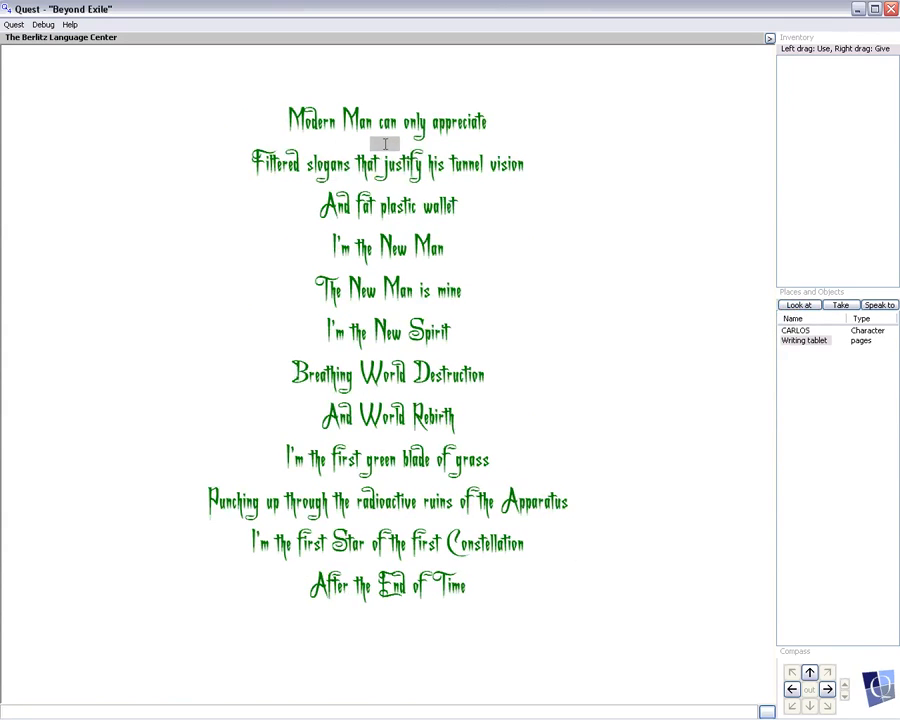
pyautogui.moveTo(356, 164)
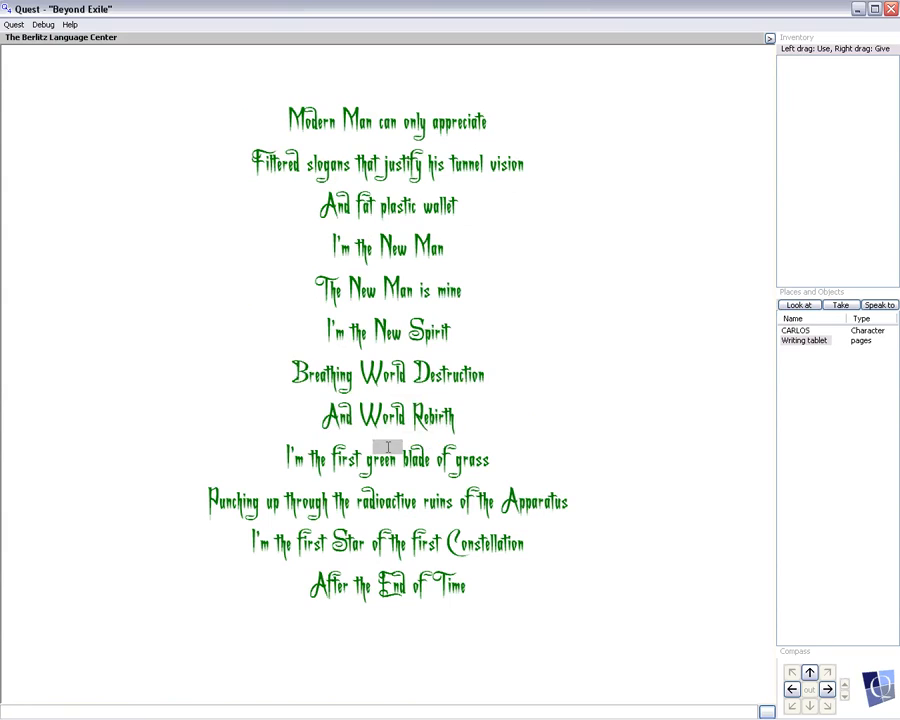
pyautogui.moveTo(412, 486)
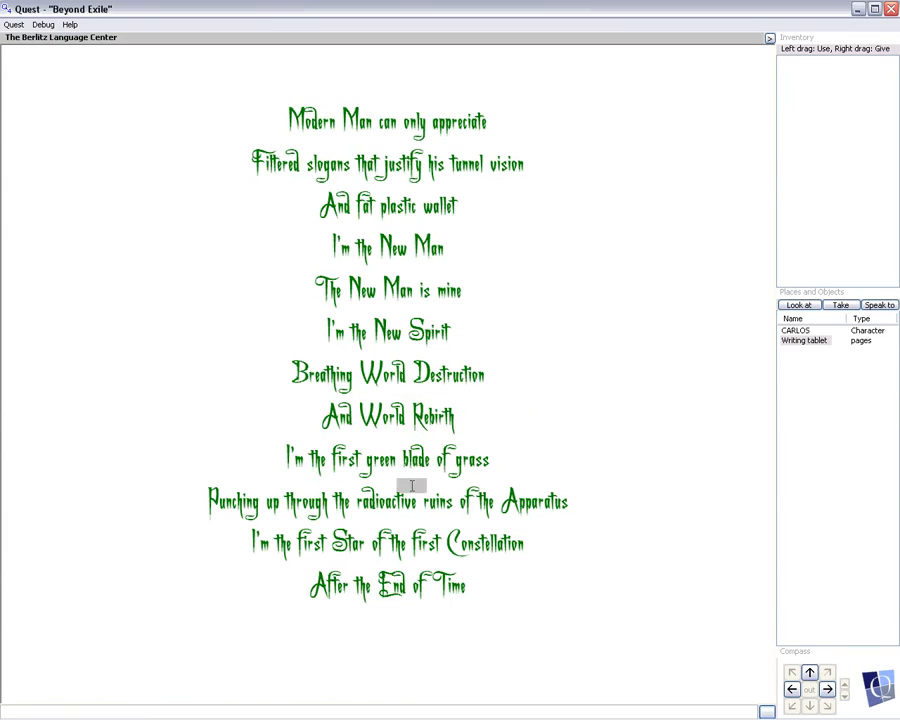
pyautogui.moveTo(362, 516)
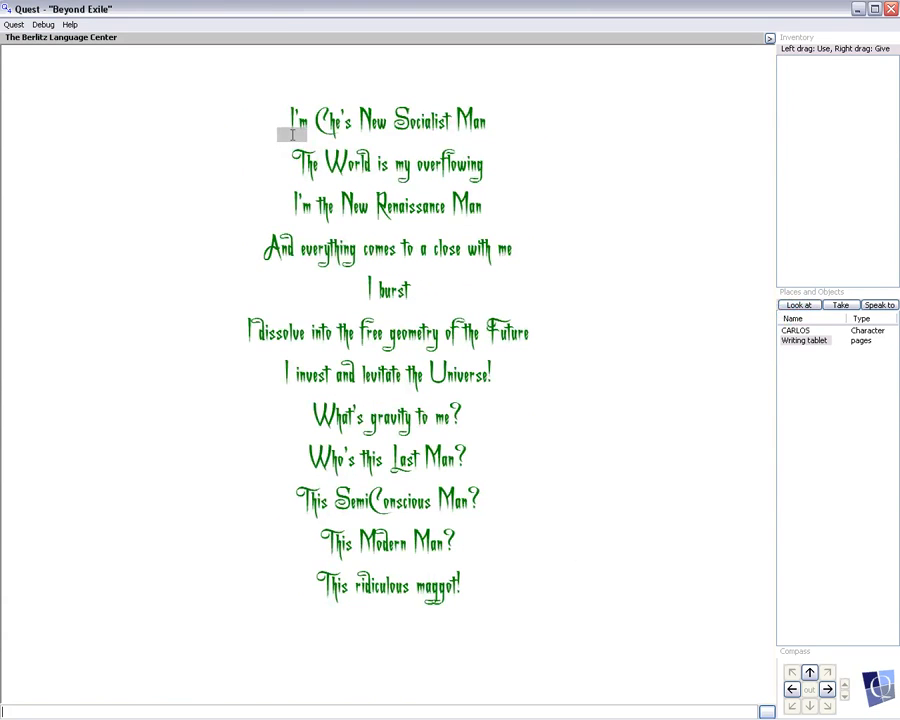
pyautogui.moveTo(496, 130)
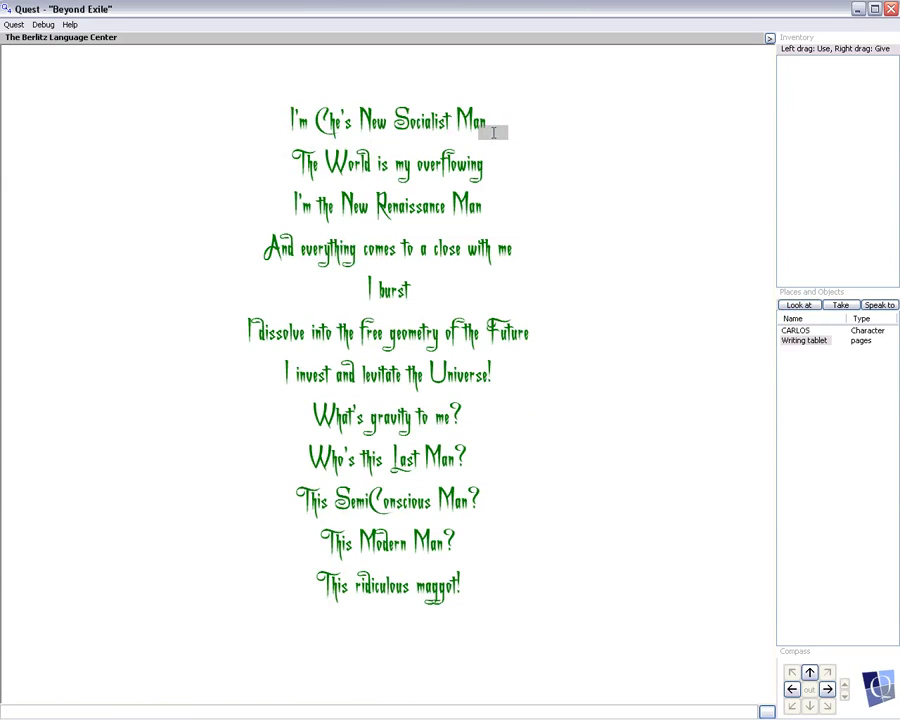
pyautogui.moveTo(494, 176)
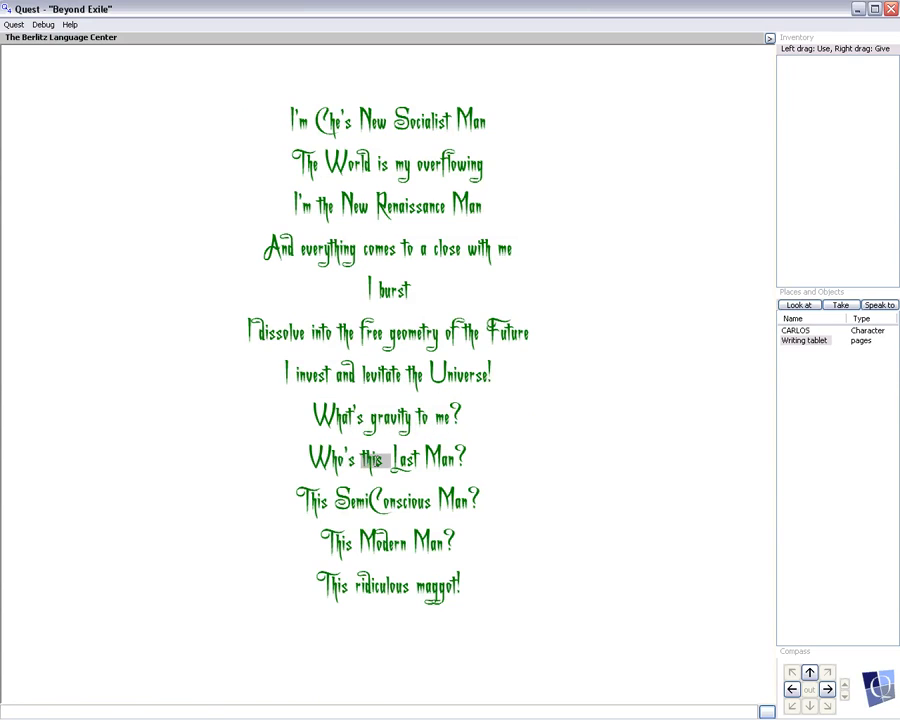
pyautogui.moveTo(466, 516)
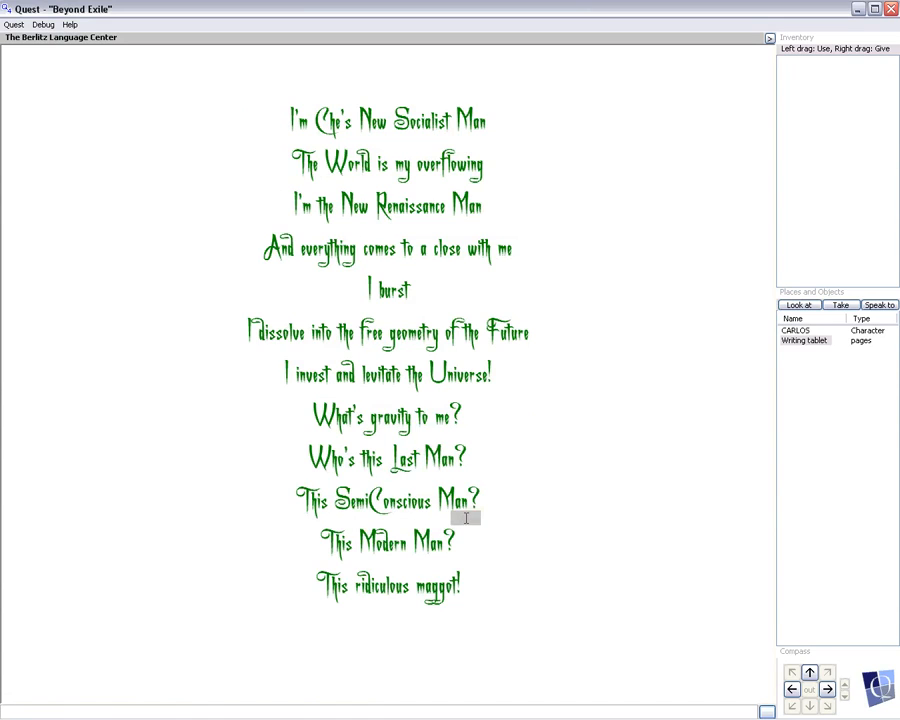
pyautogui.moveTo(342, 608)
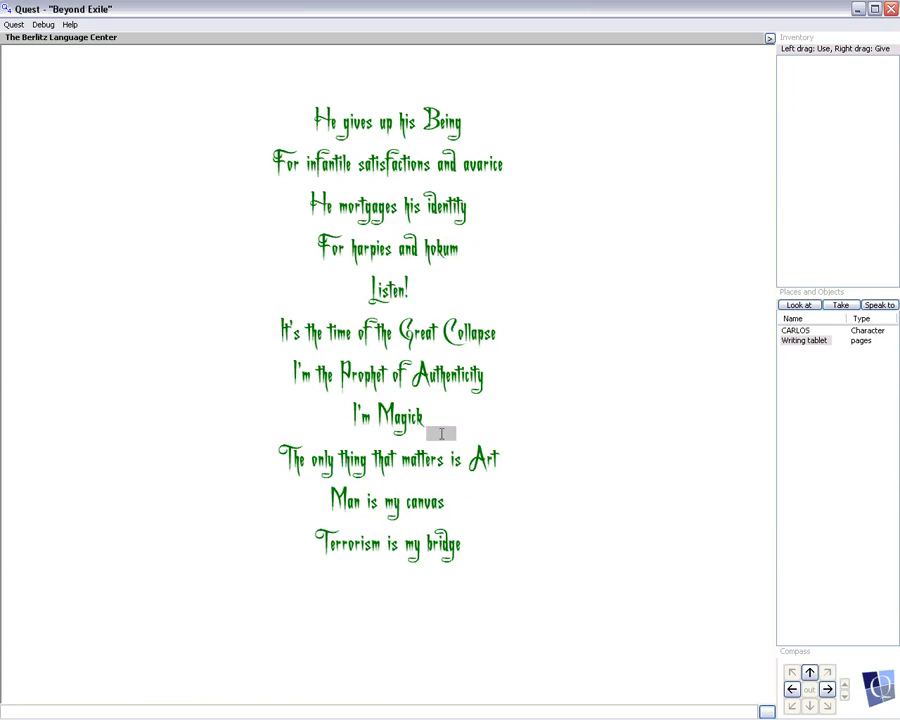
pyautogui.moveTo(490, 476)
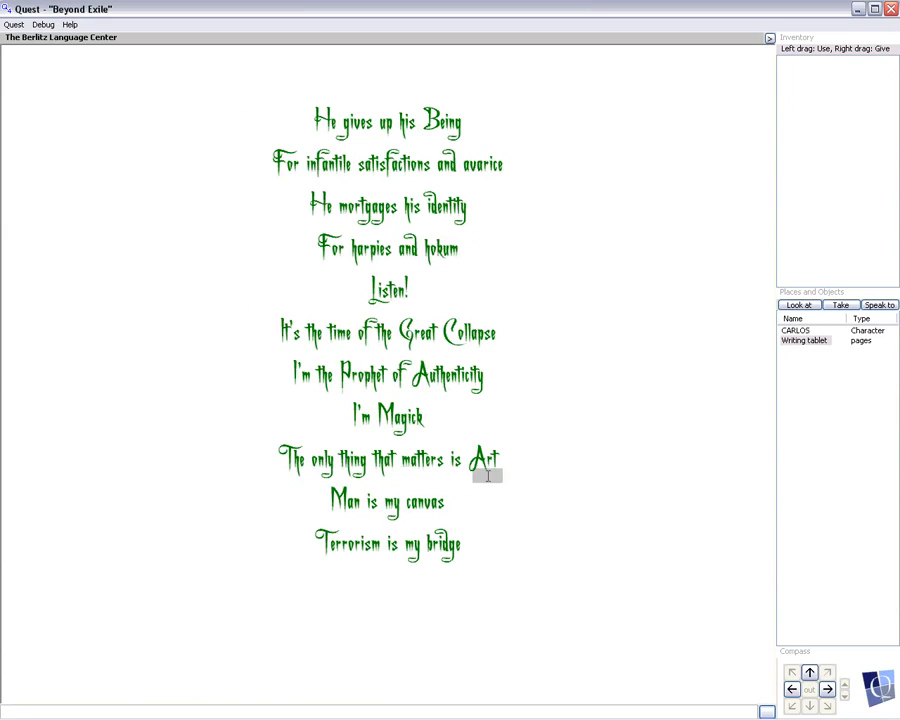
pyautogui.moveTo(440, 540)
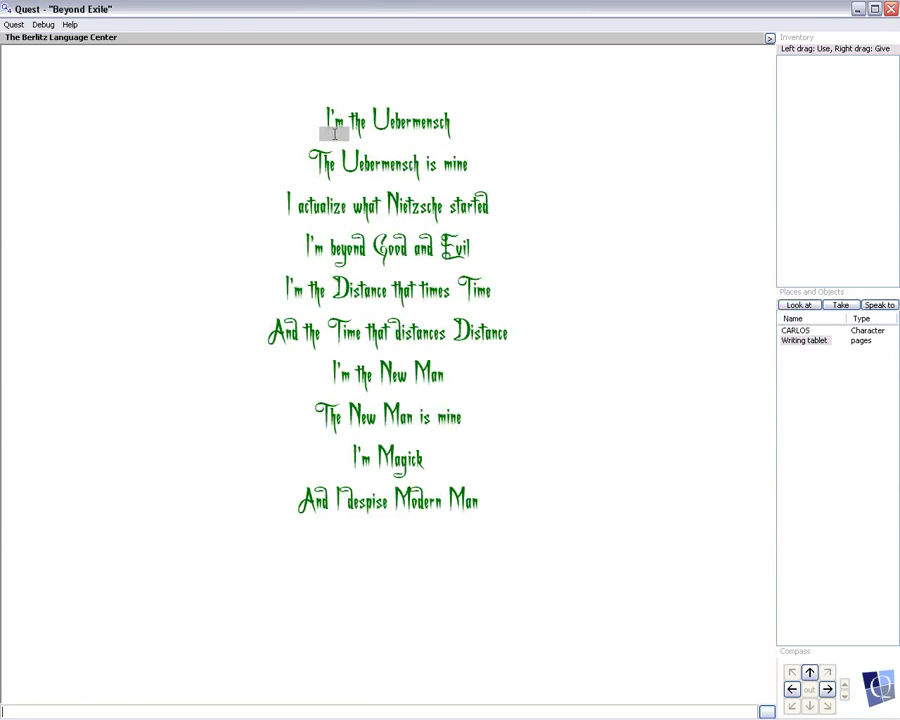
pyautogui.moveTo(400, 170)
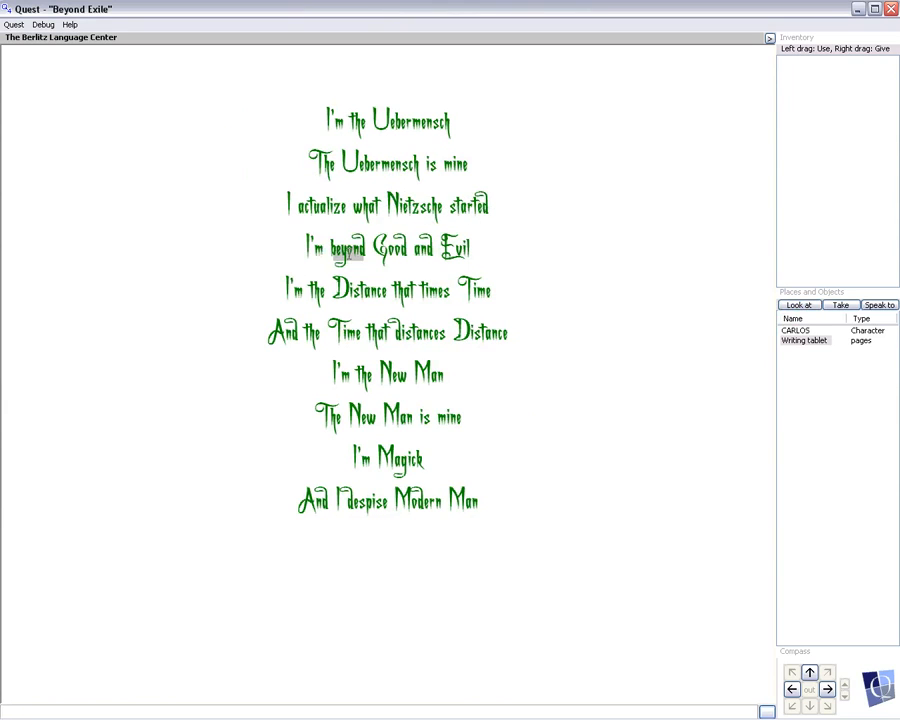
pyautogui.moveTo(258, 304)
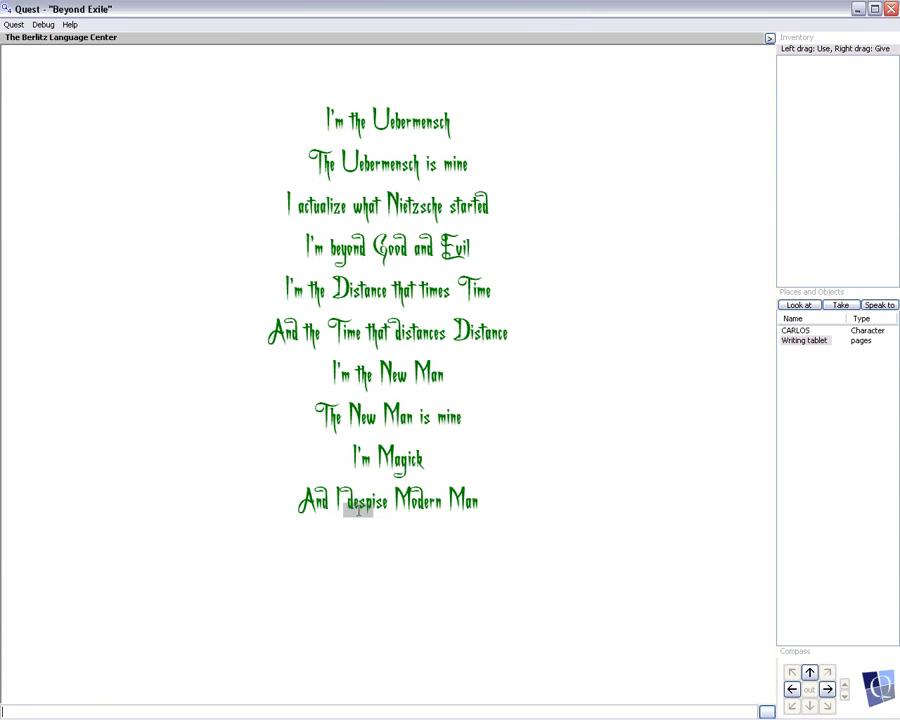
pyautogui.moveTo(538, 484)
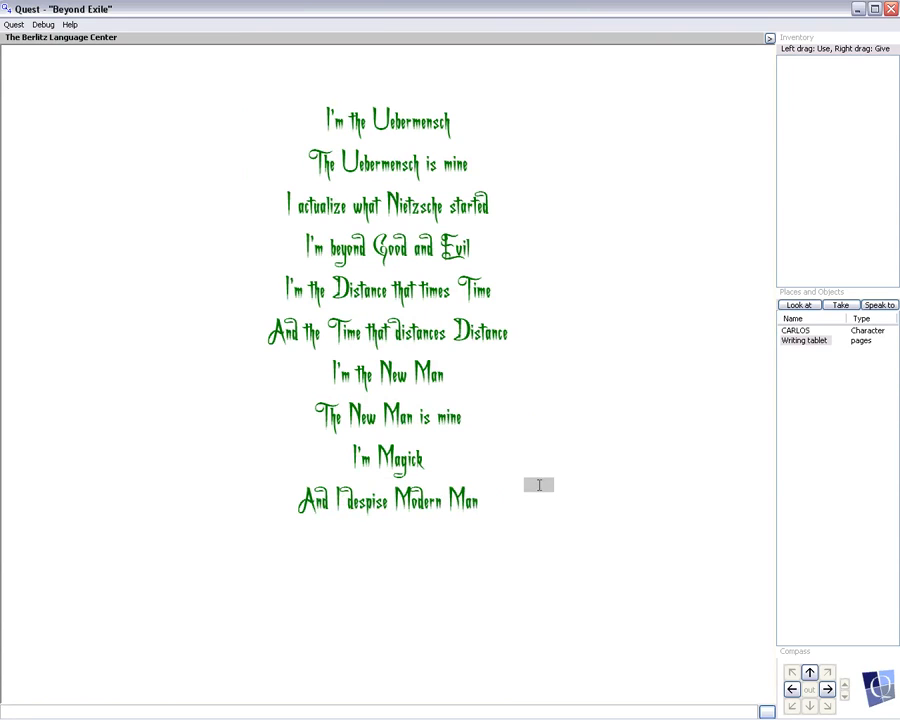
pyautogui.moveTo(798, 304)
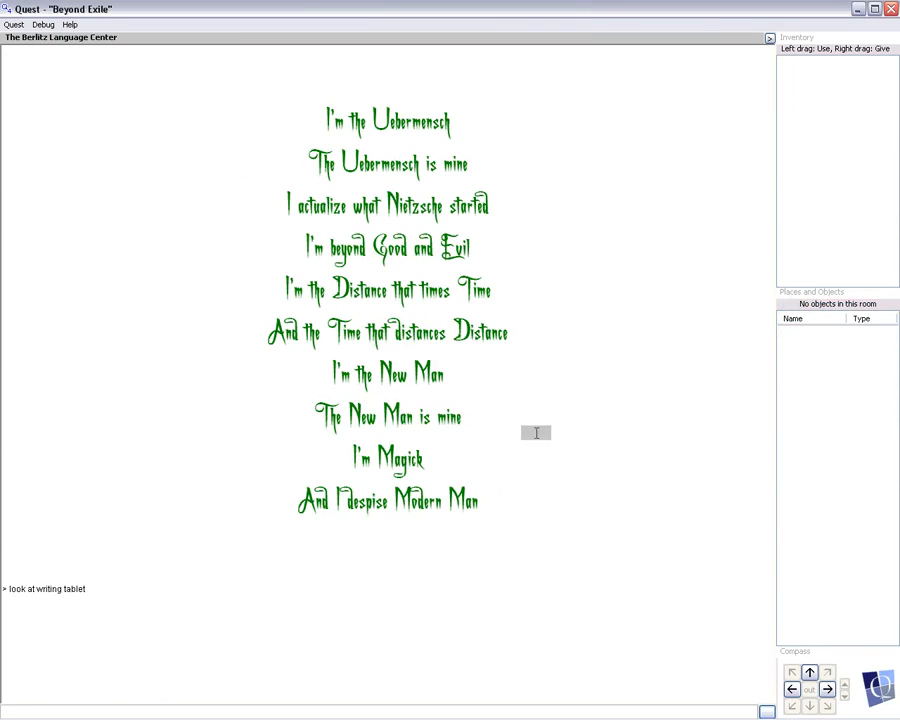
pyautogui.moveTo(288, 538)
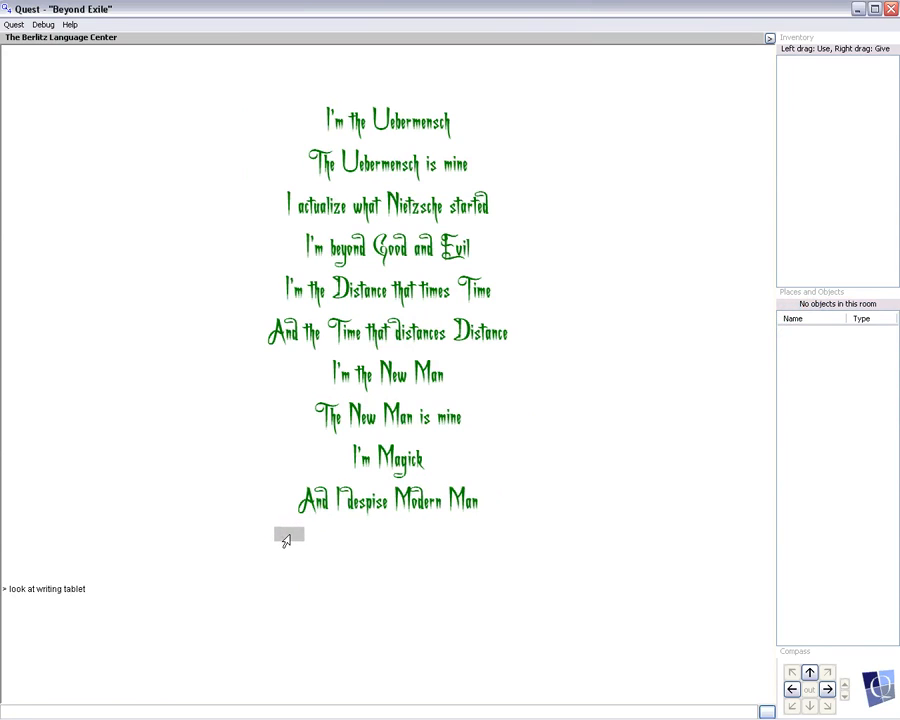
pyautogui.moveTo(384, 600)
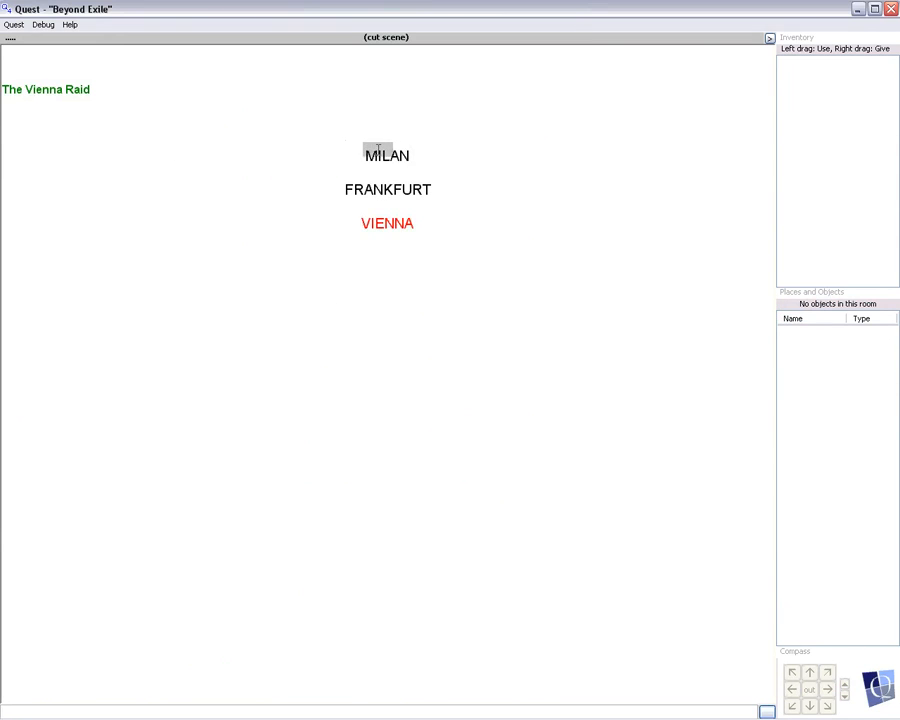
# Continue past the Vienna Raid city list to El Rahaba Airport, Sana'a, playing as Carlos.
pyautogui.click(388, 188)
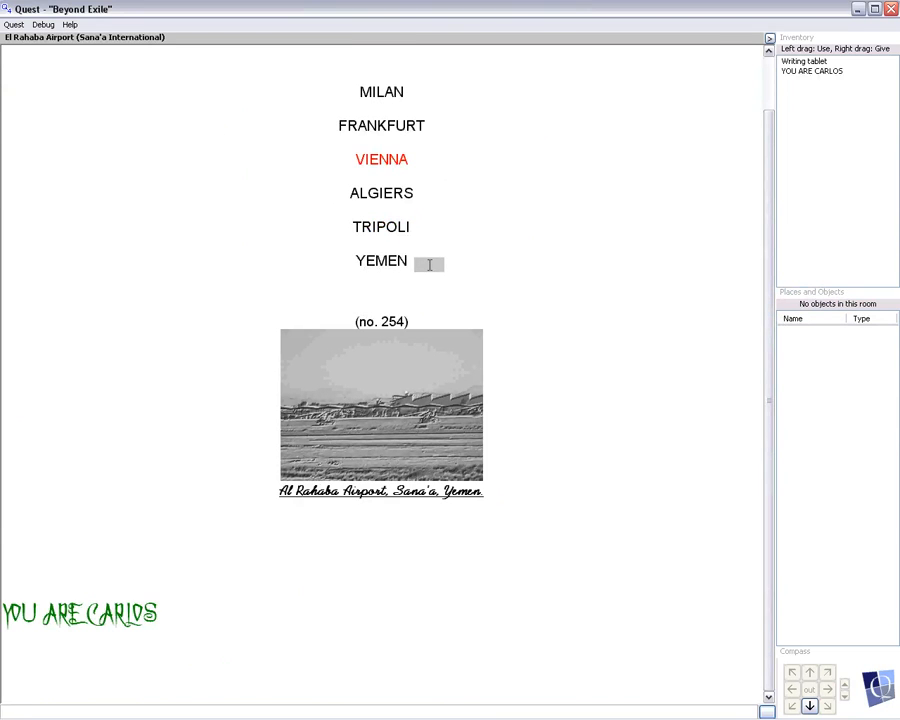
pyautogui.moveTo(344, 330)
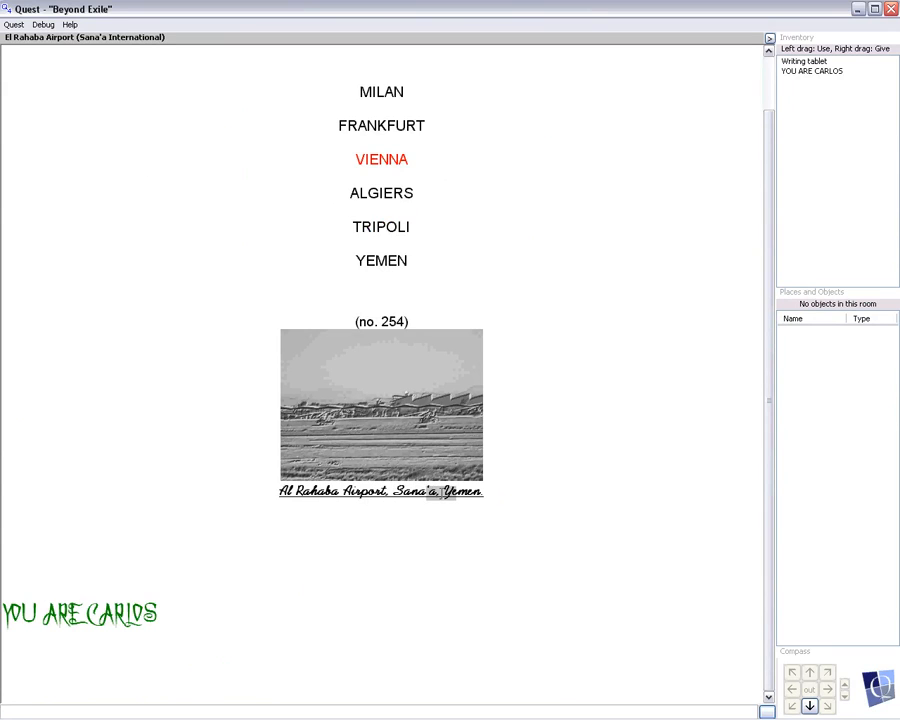
pyautogui.moveTo(776, 384)
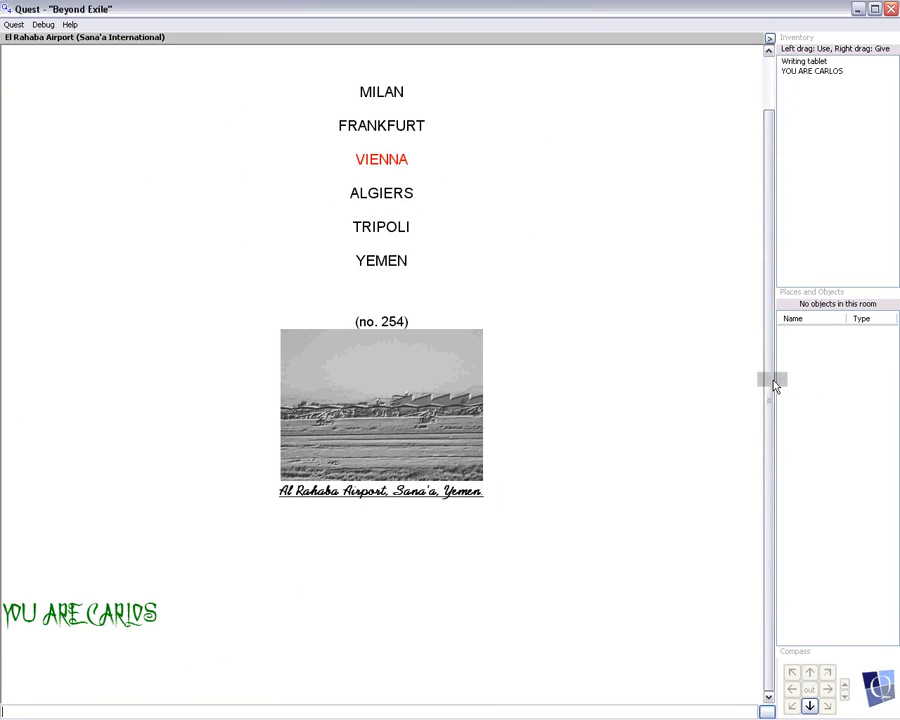